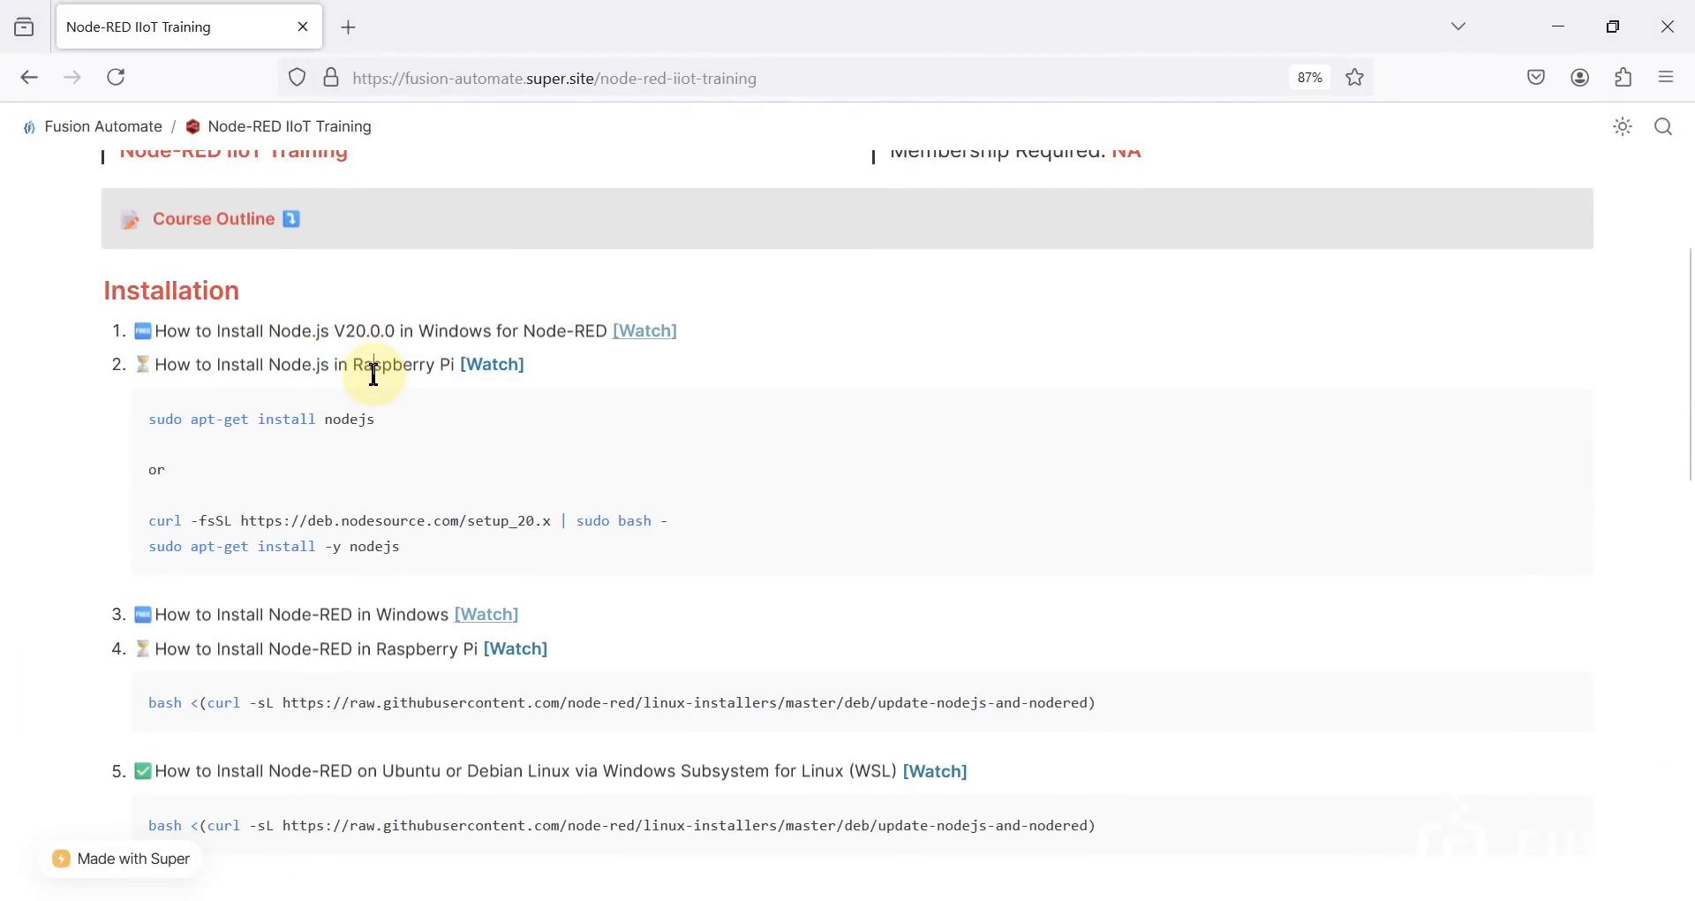
mouse_move(390, 433)
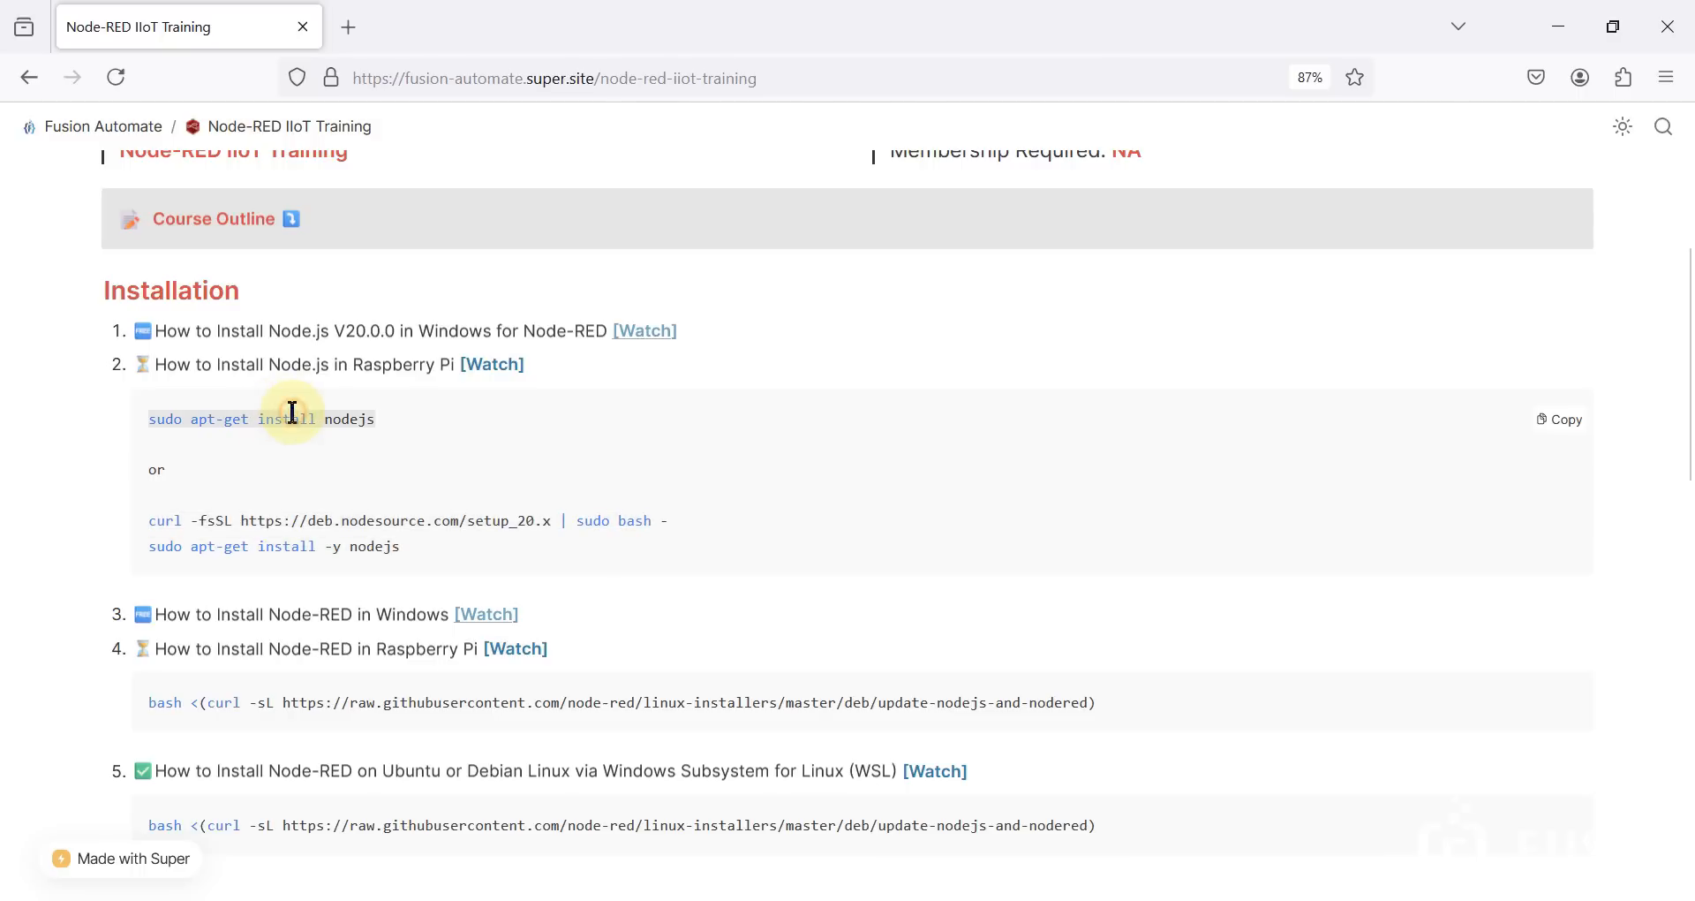
mouse_move(330, 438)
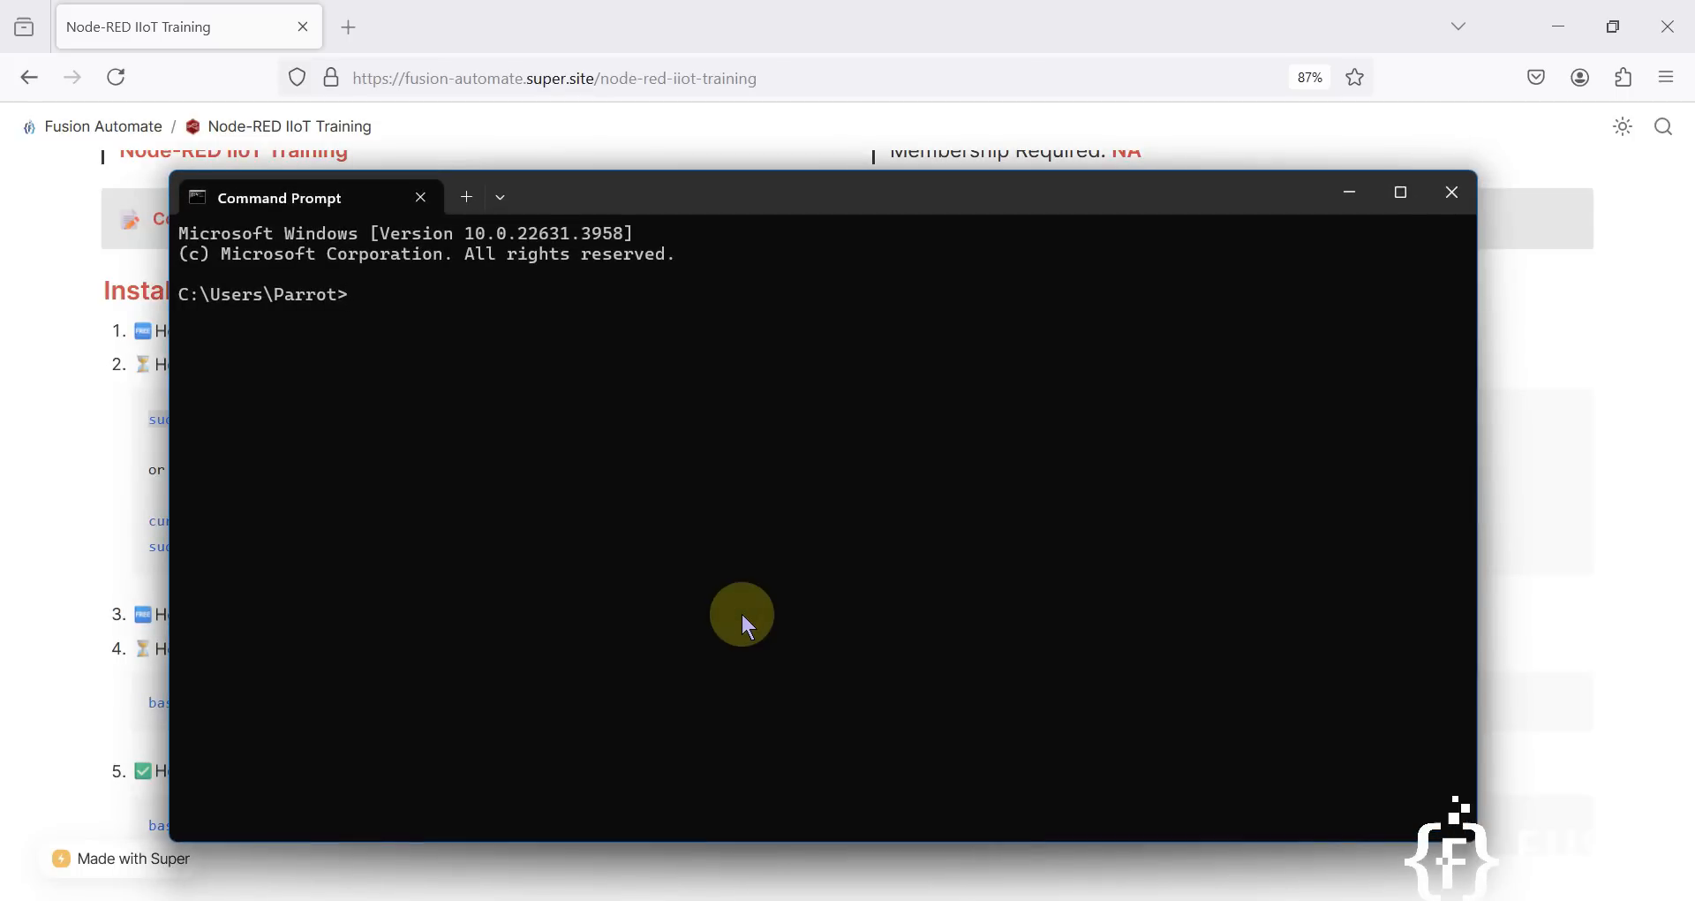
text(ssh parr)
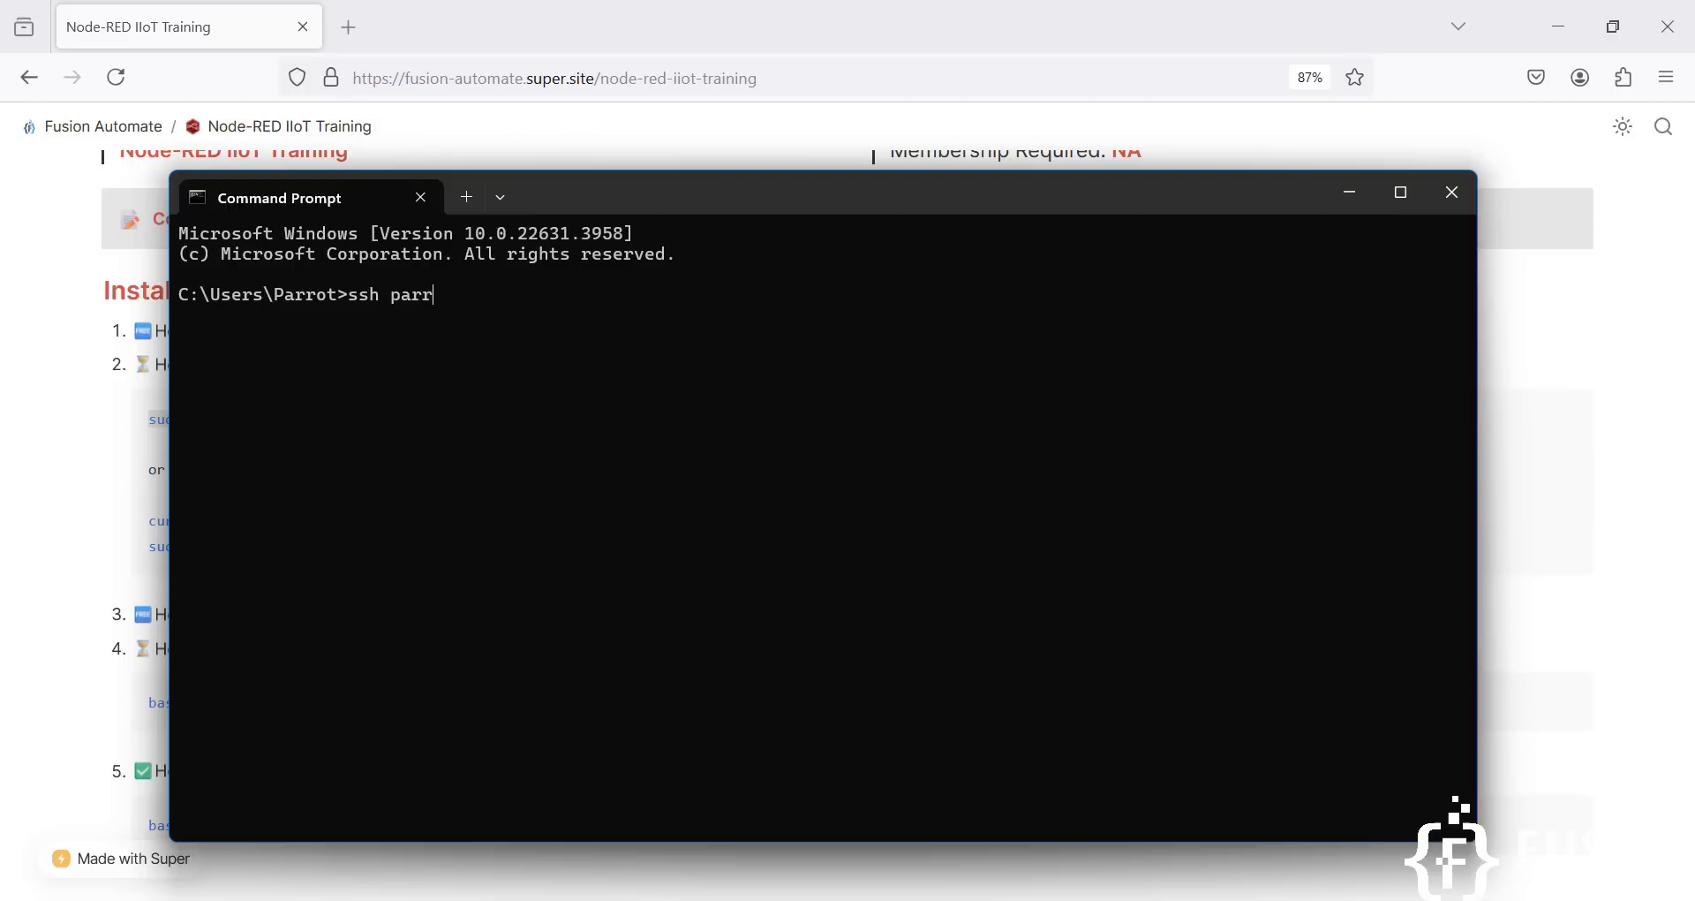
text(ot@192.1)
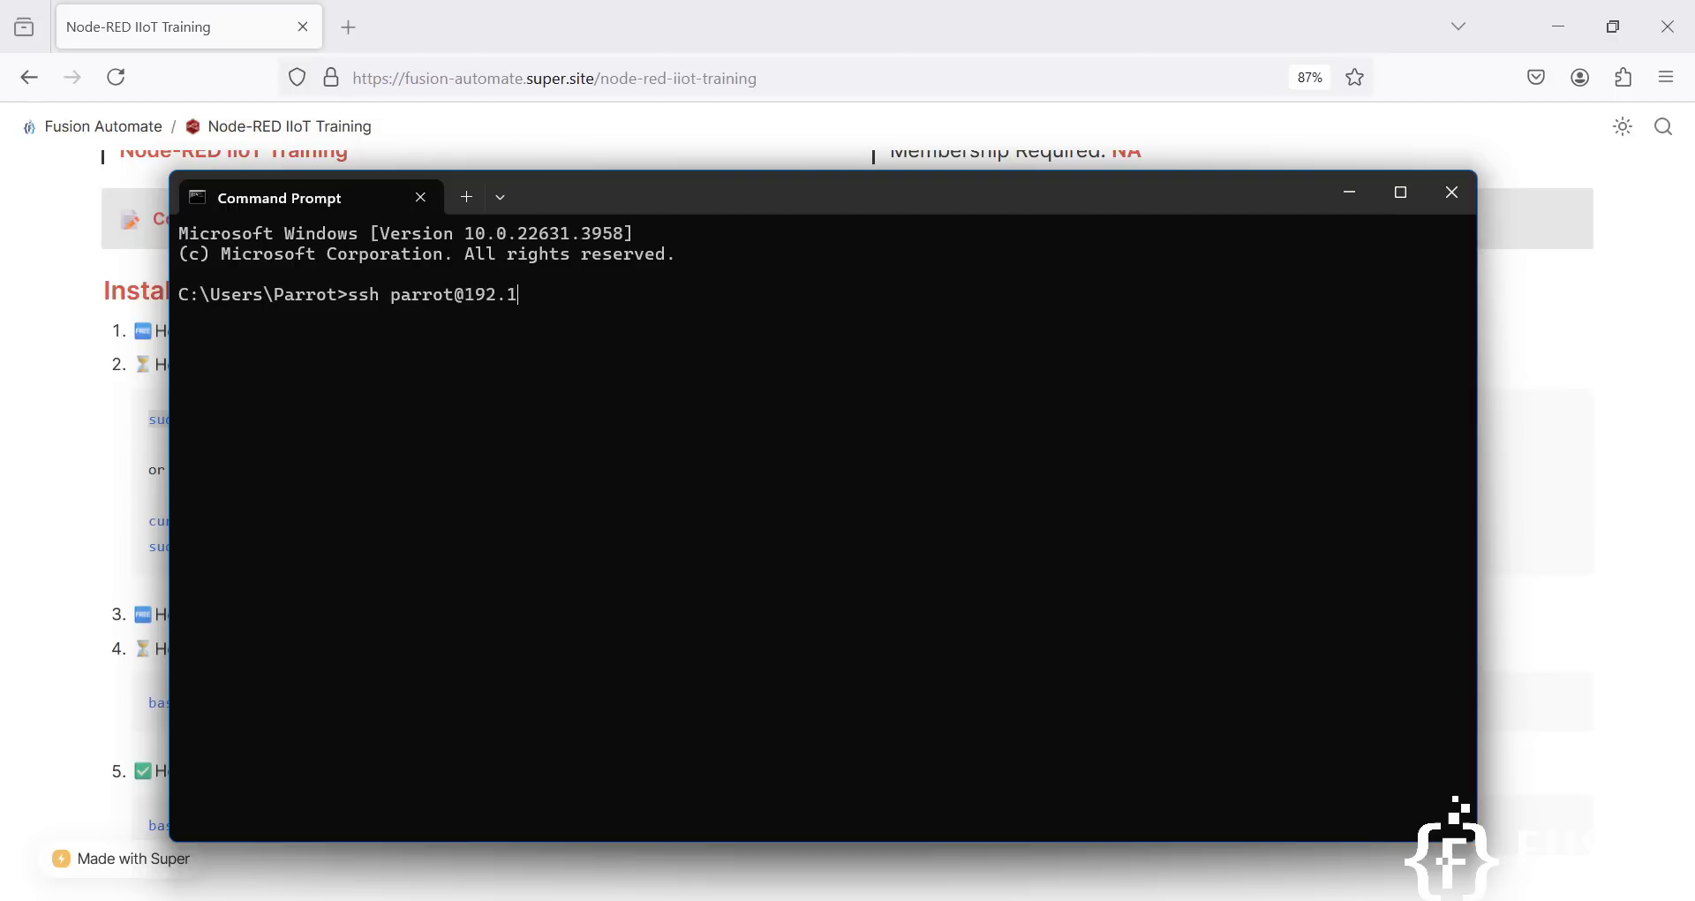
text(68.1.14)
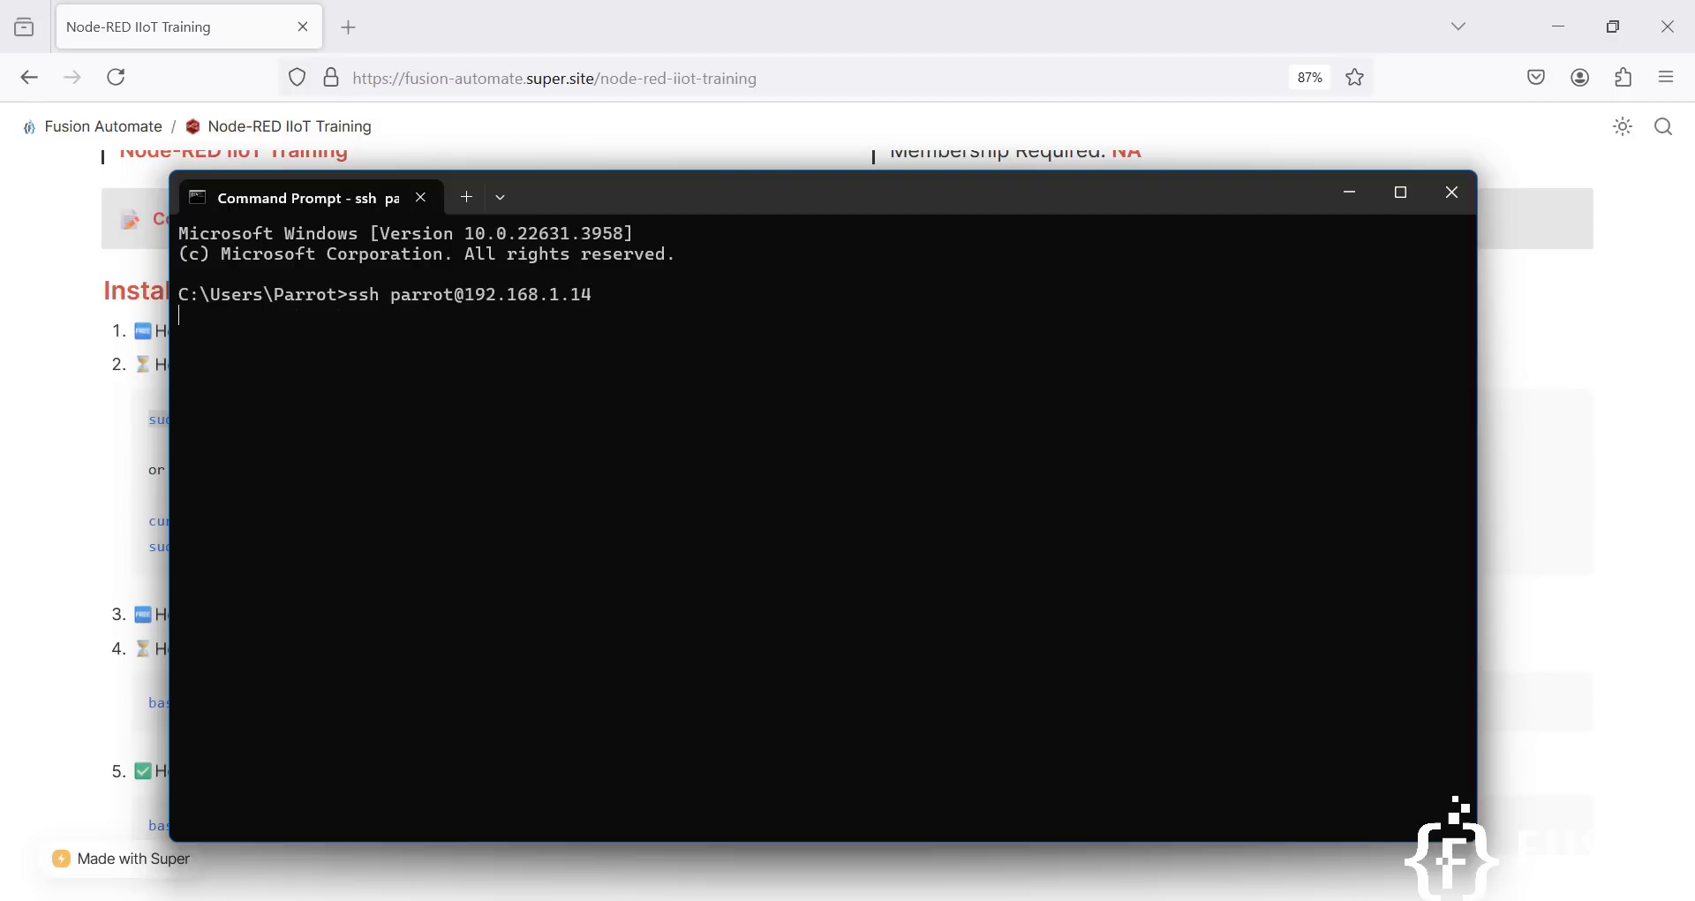
key(Return)
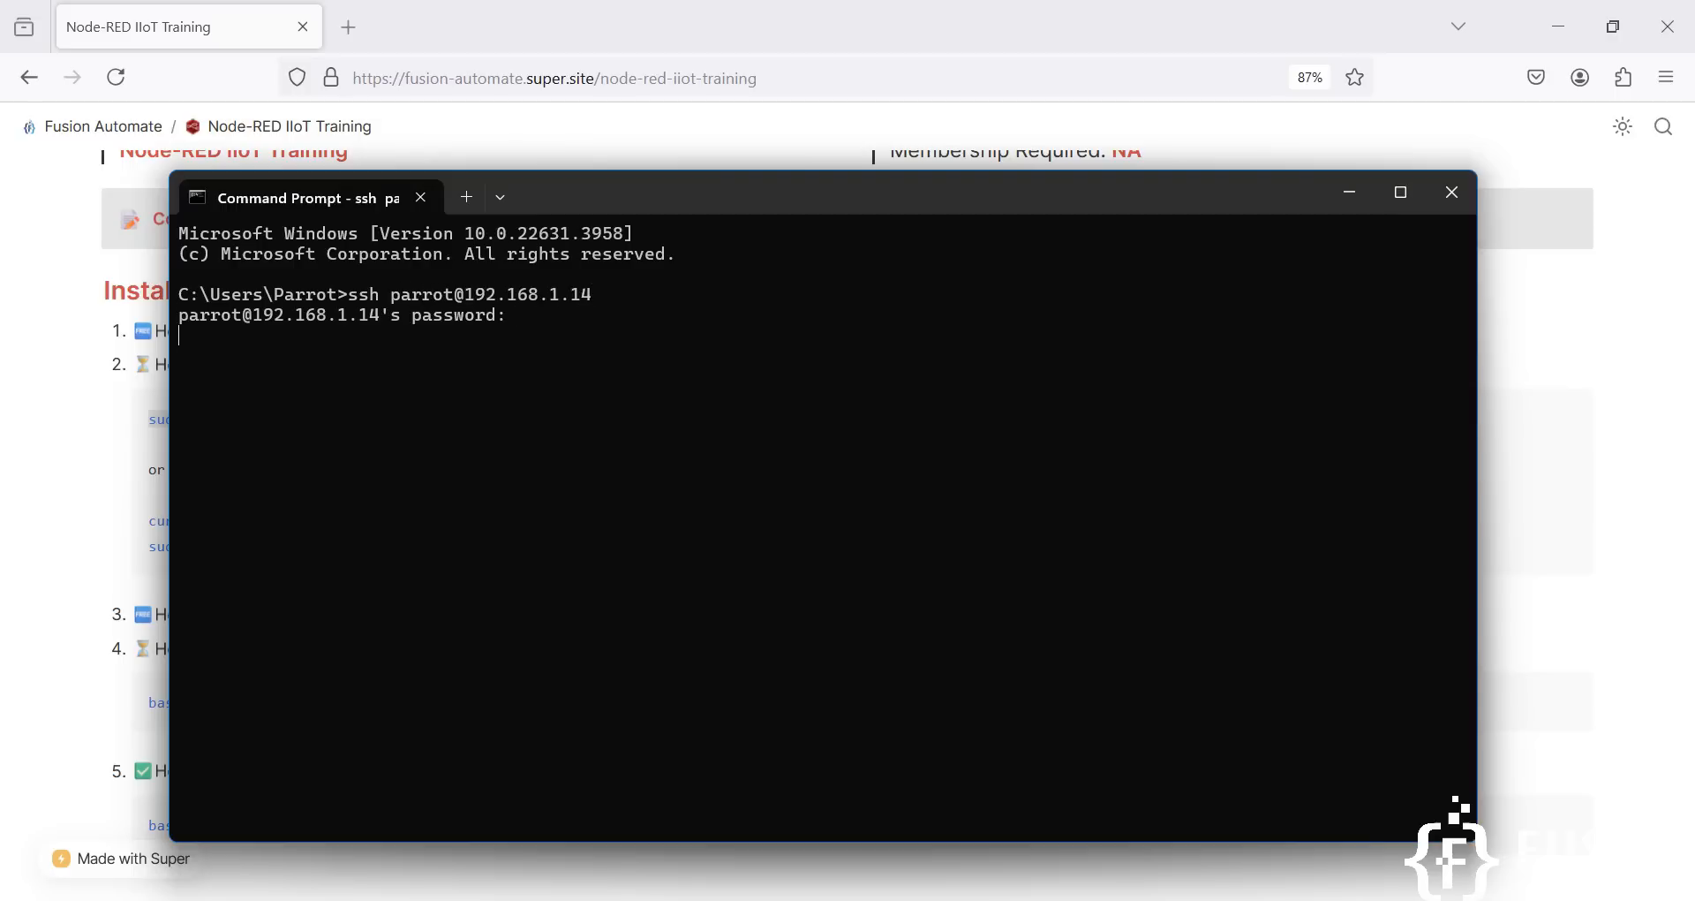
key(Return)
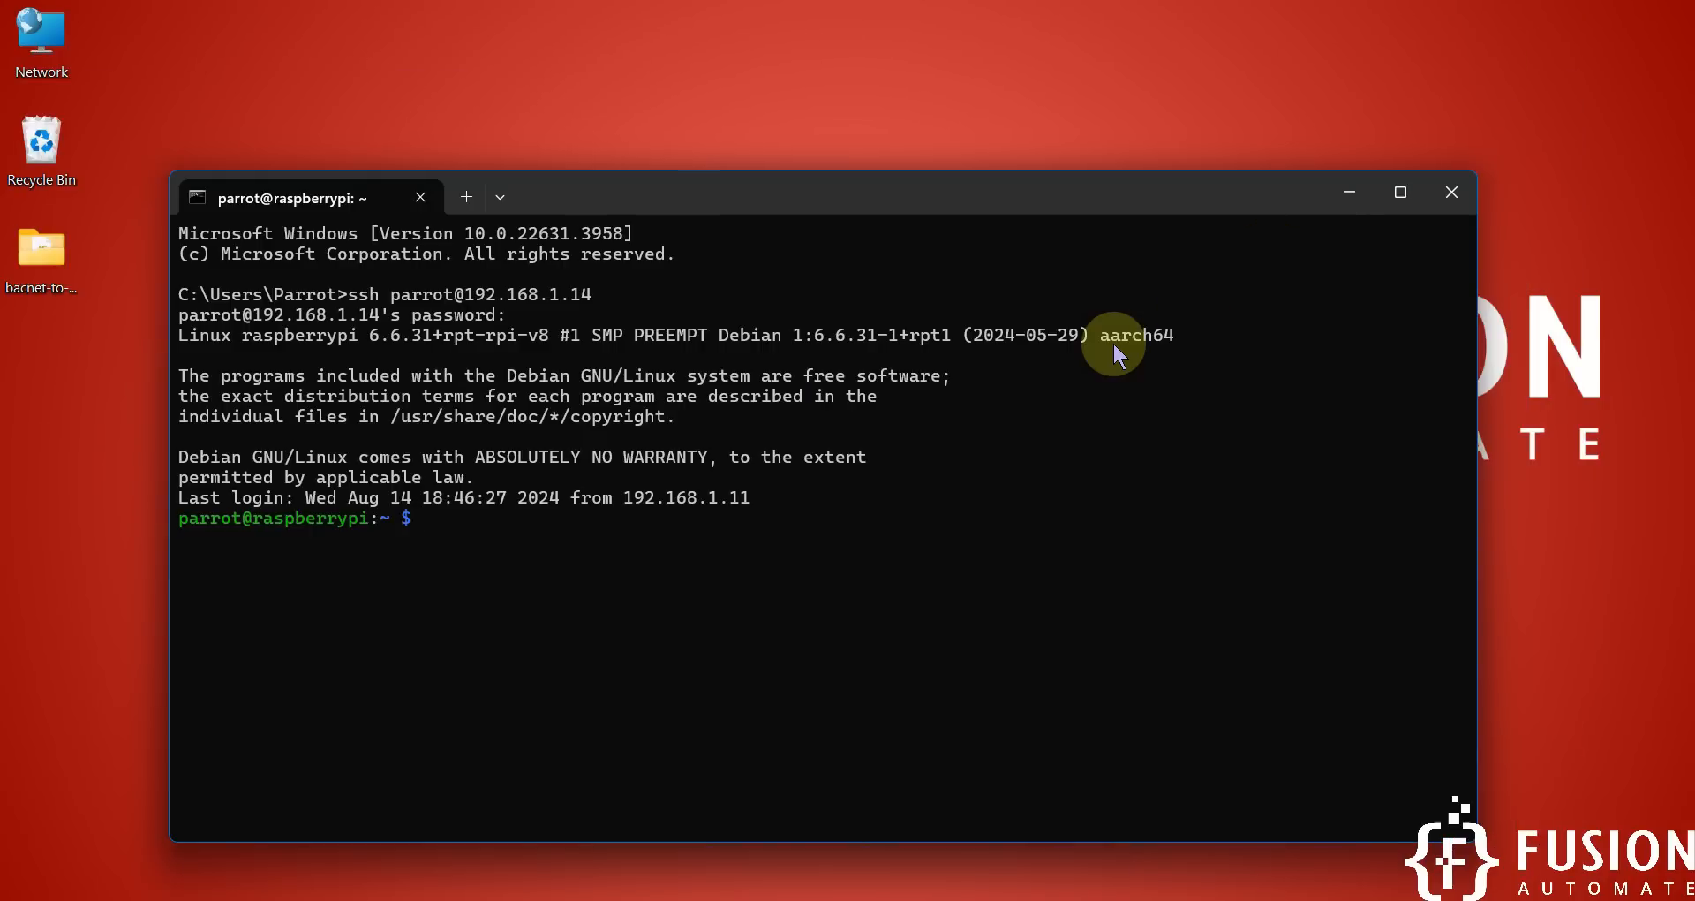
Run node --version on the Pi to check whether Node.js is installed.
text(node --ver)
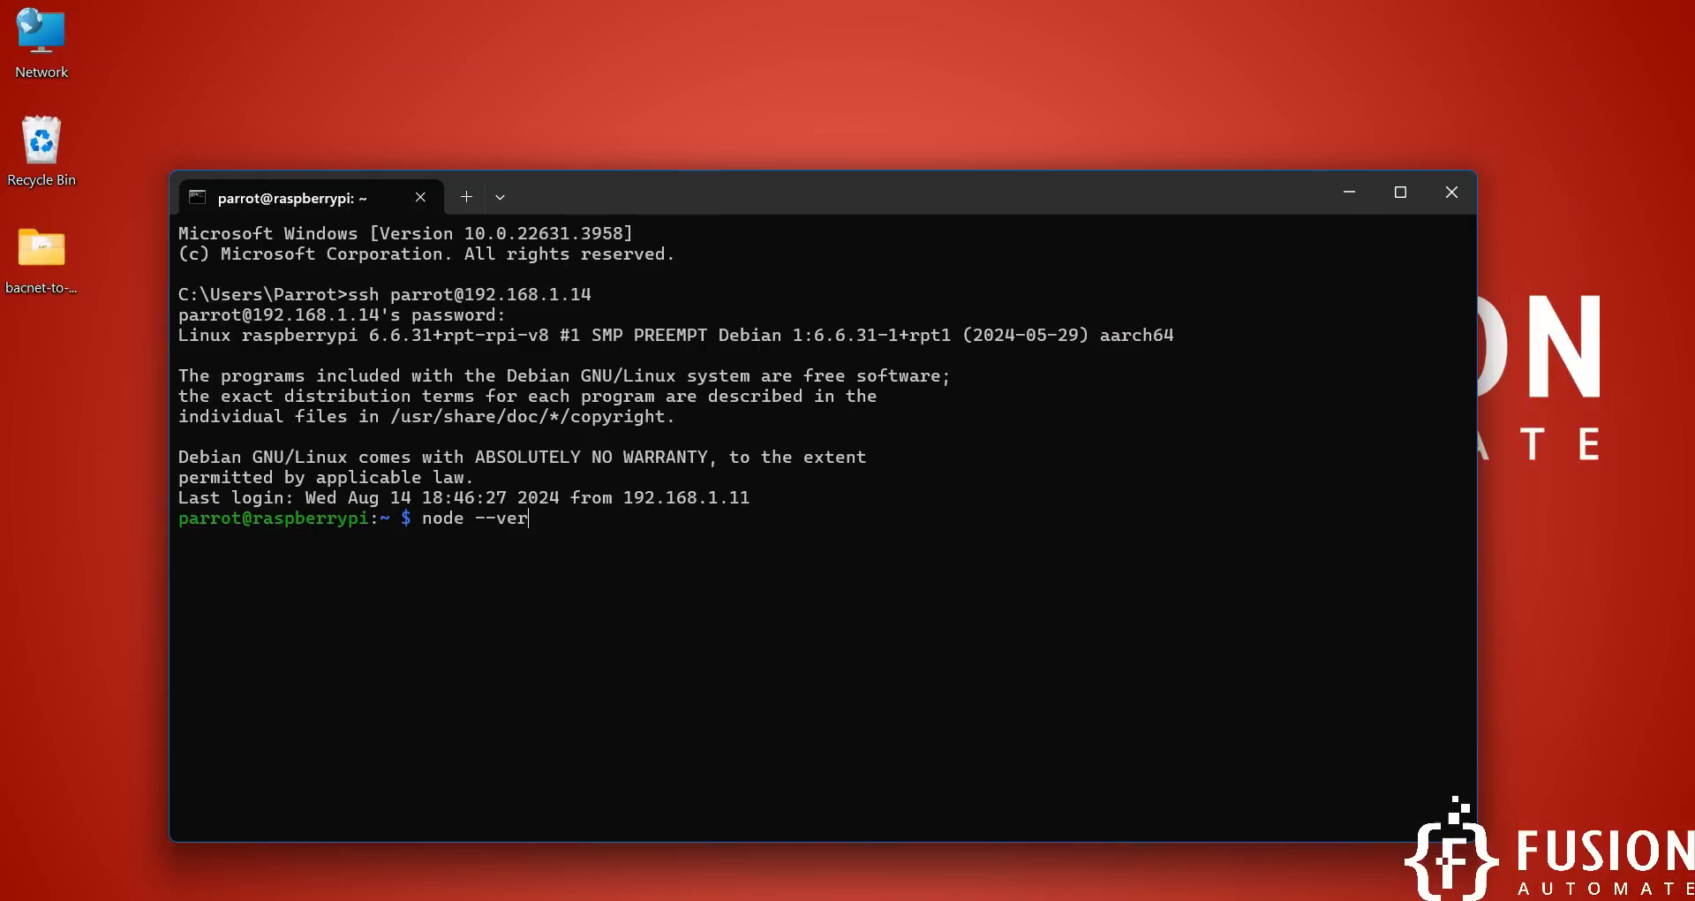
key(Return)
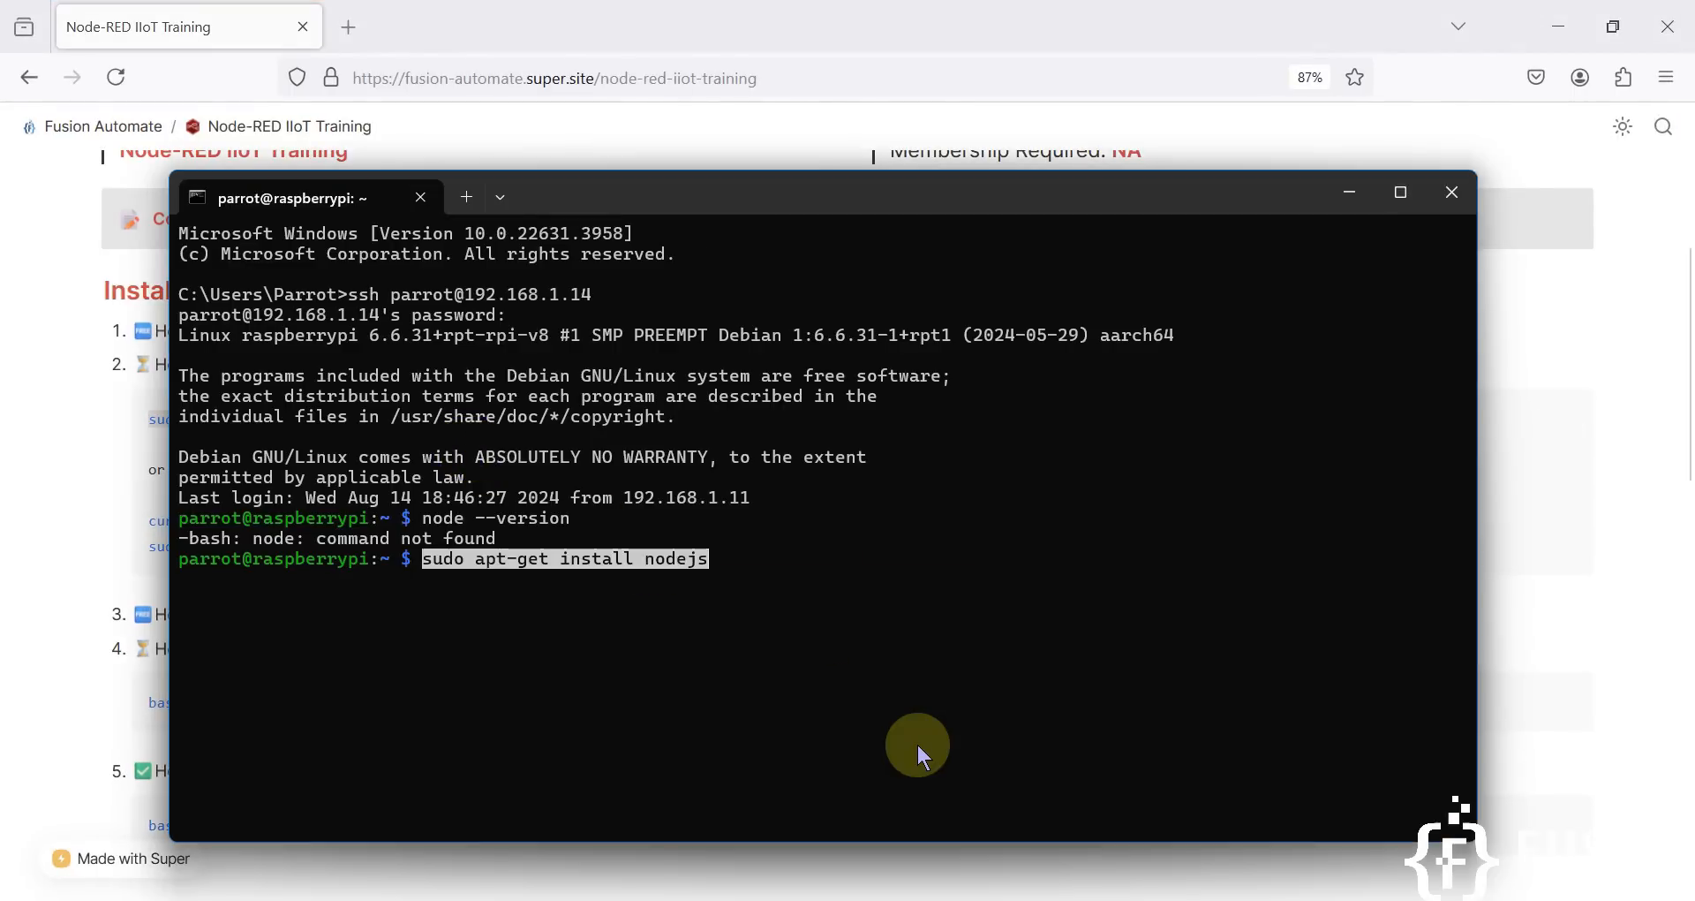
Run the apt-get nodejs install and maximize the terminal to follow its output.
key(Return)
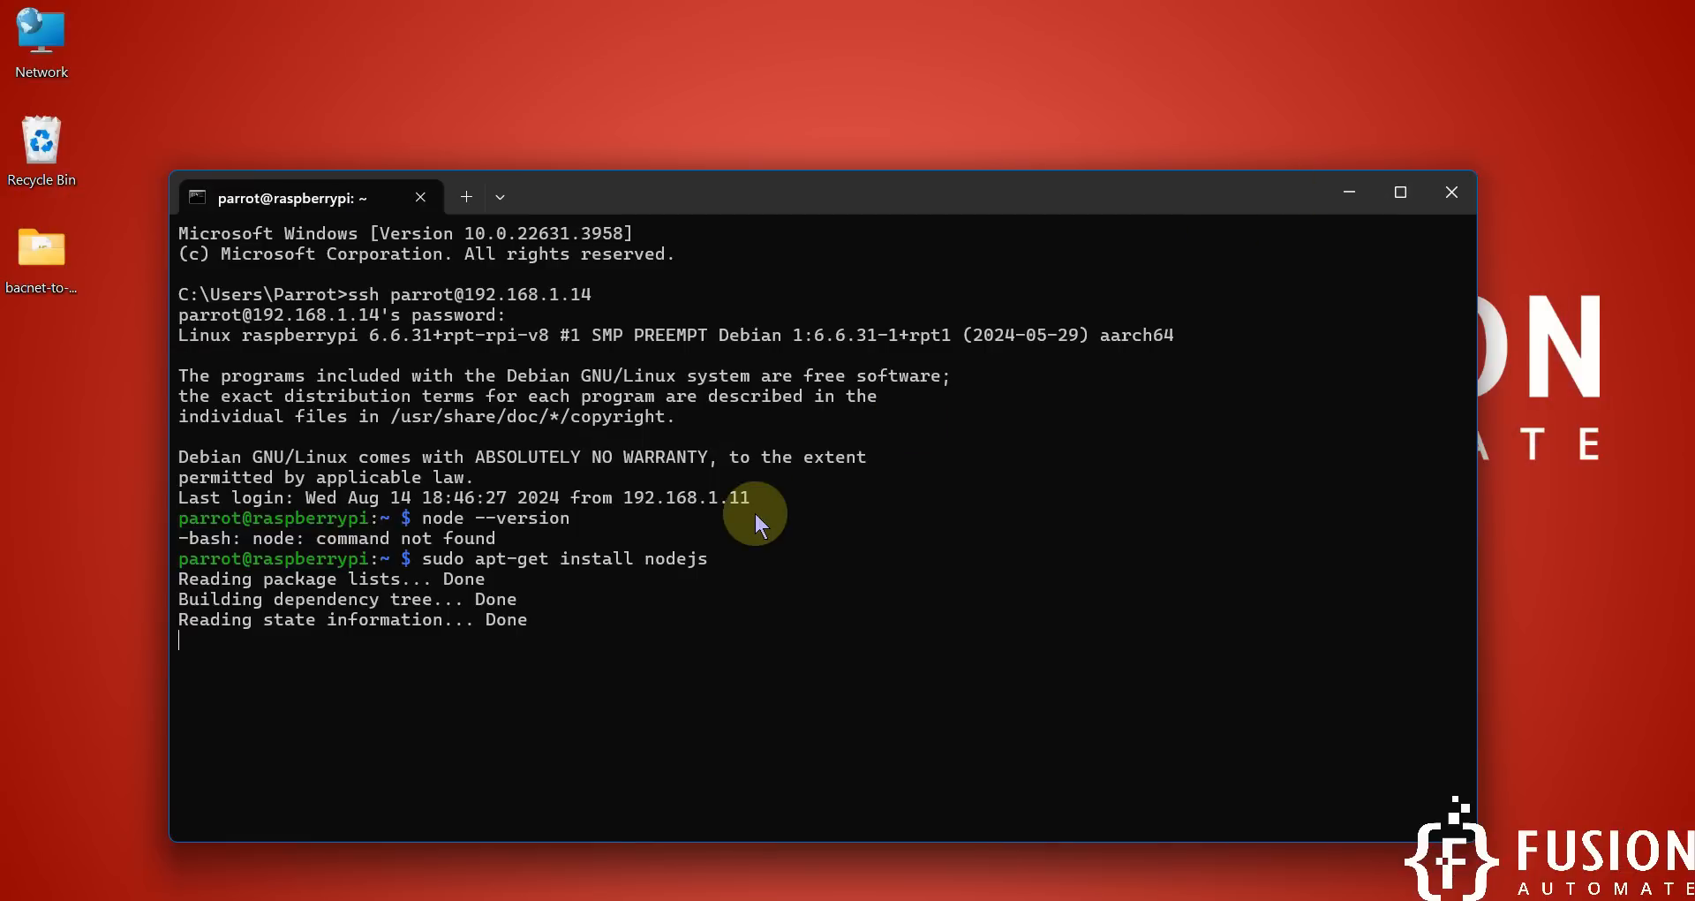
click(1399, 192)
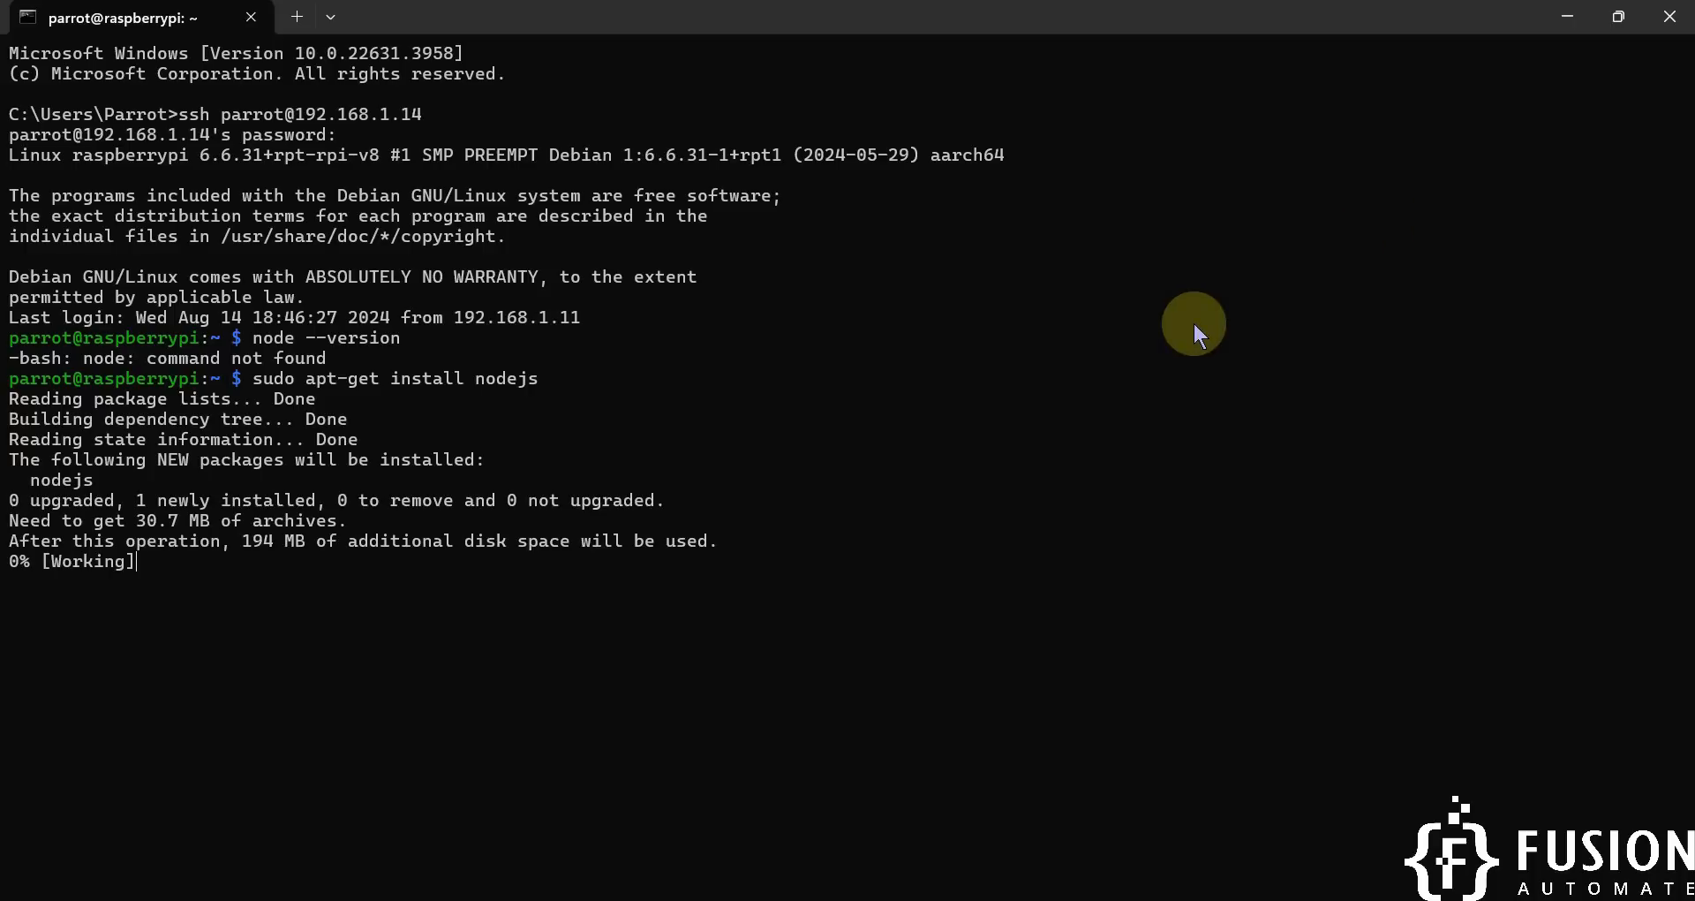
mouse_move(257, 461)
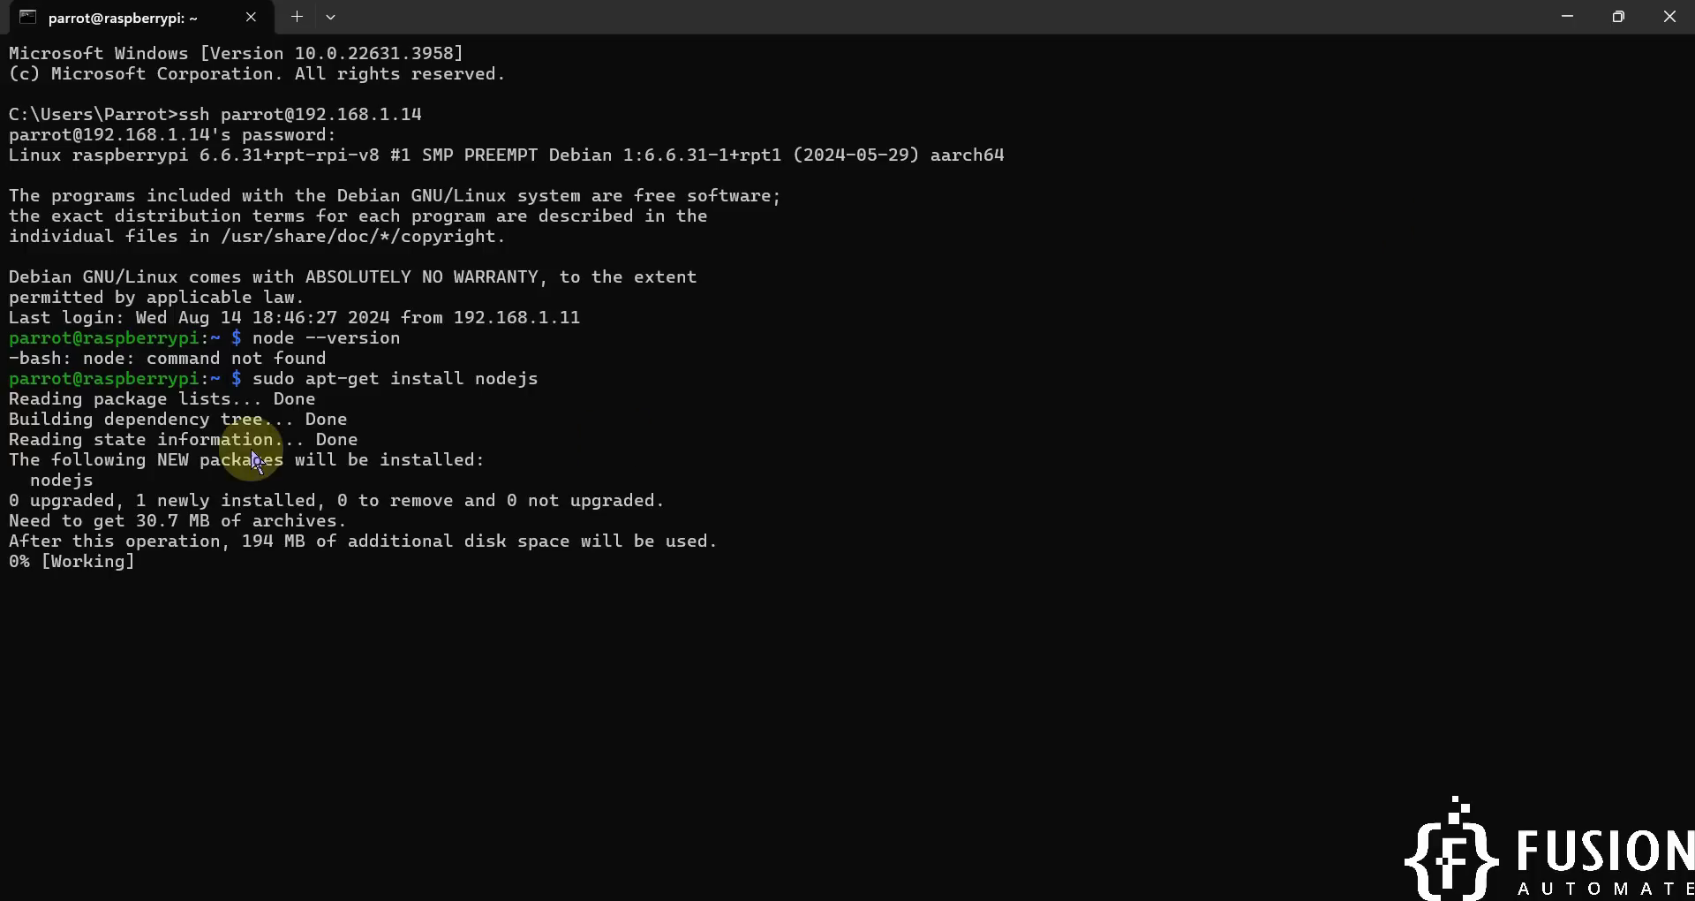
mouse_move(300, 479)
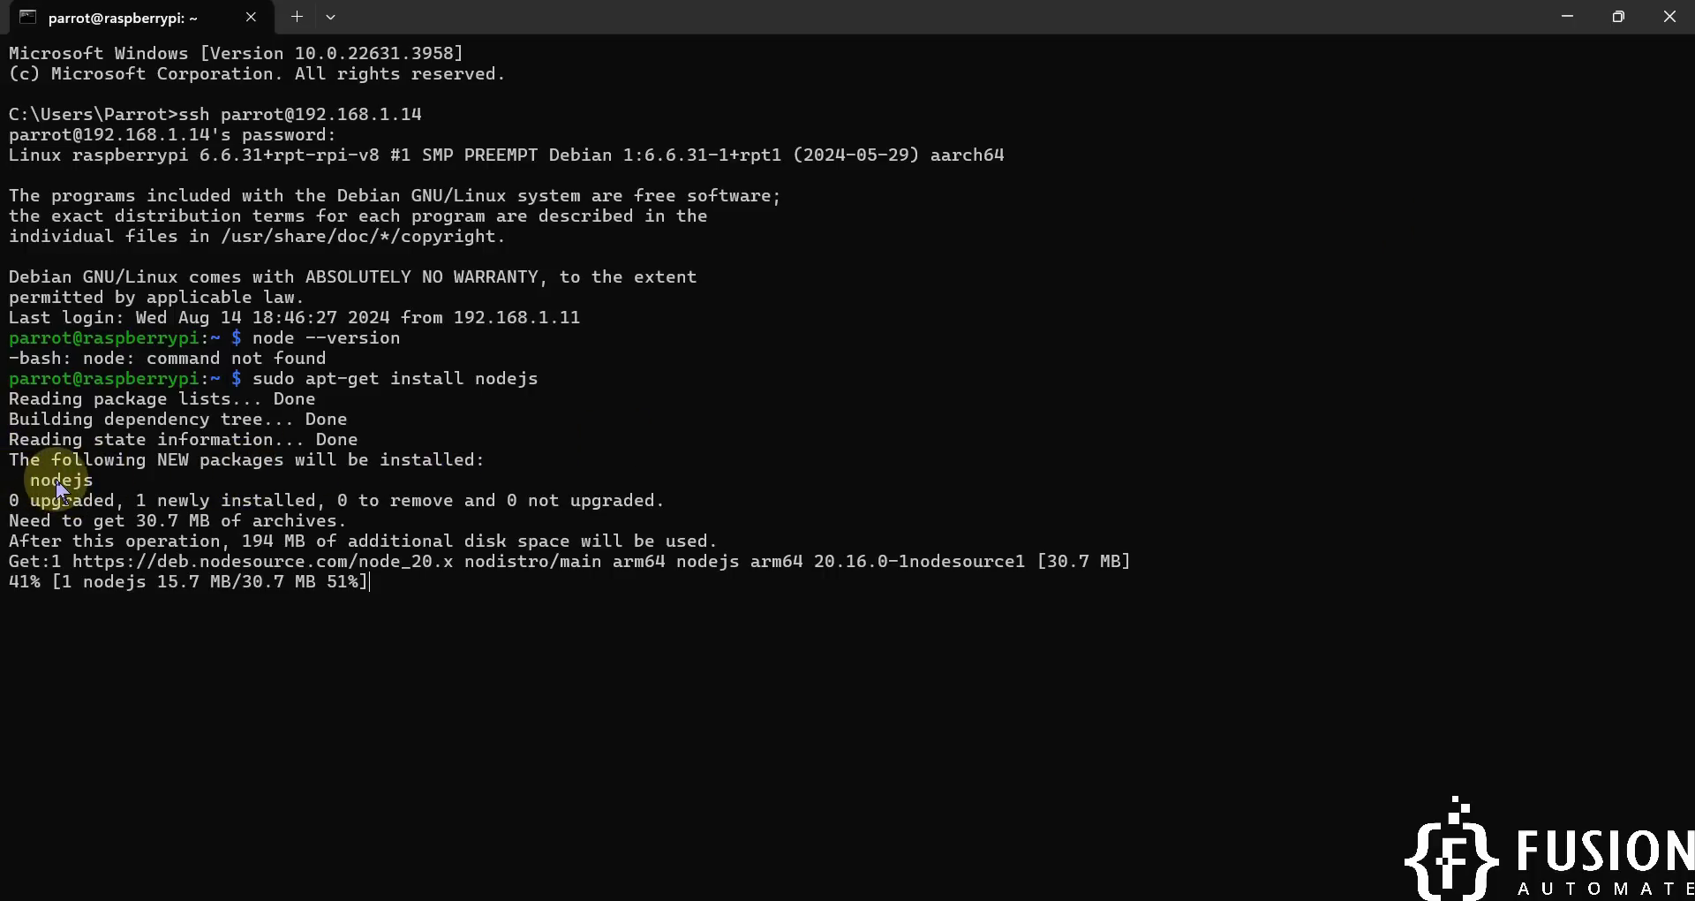
mouse_move(1285, 454)
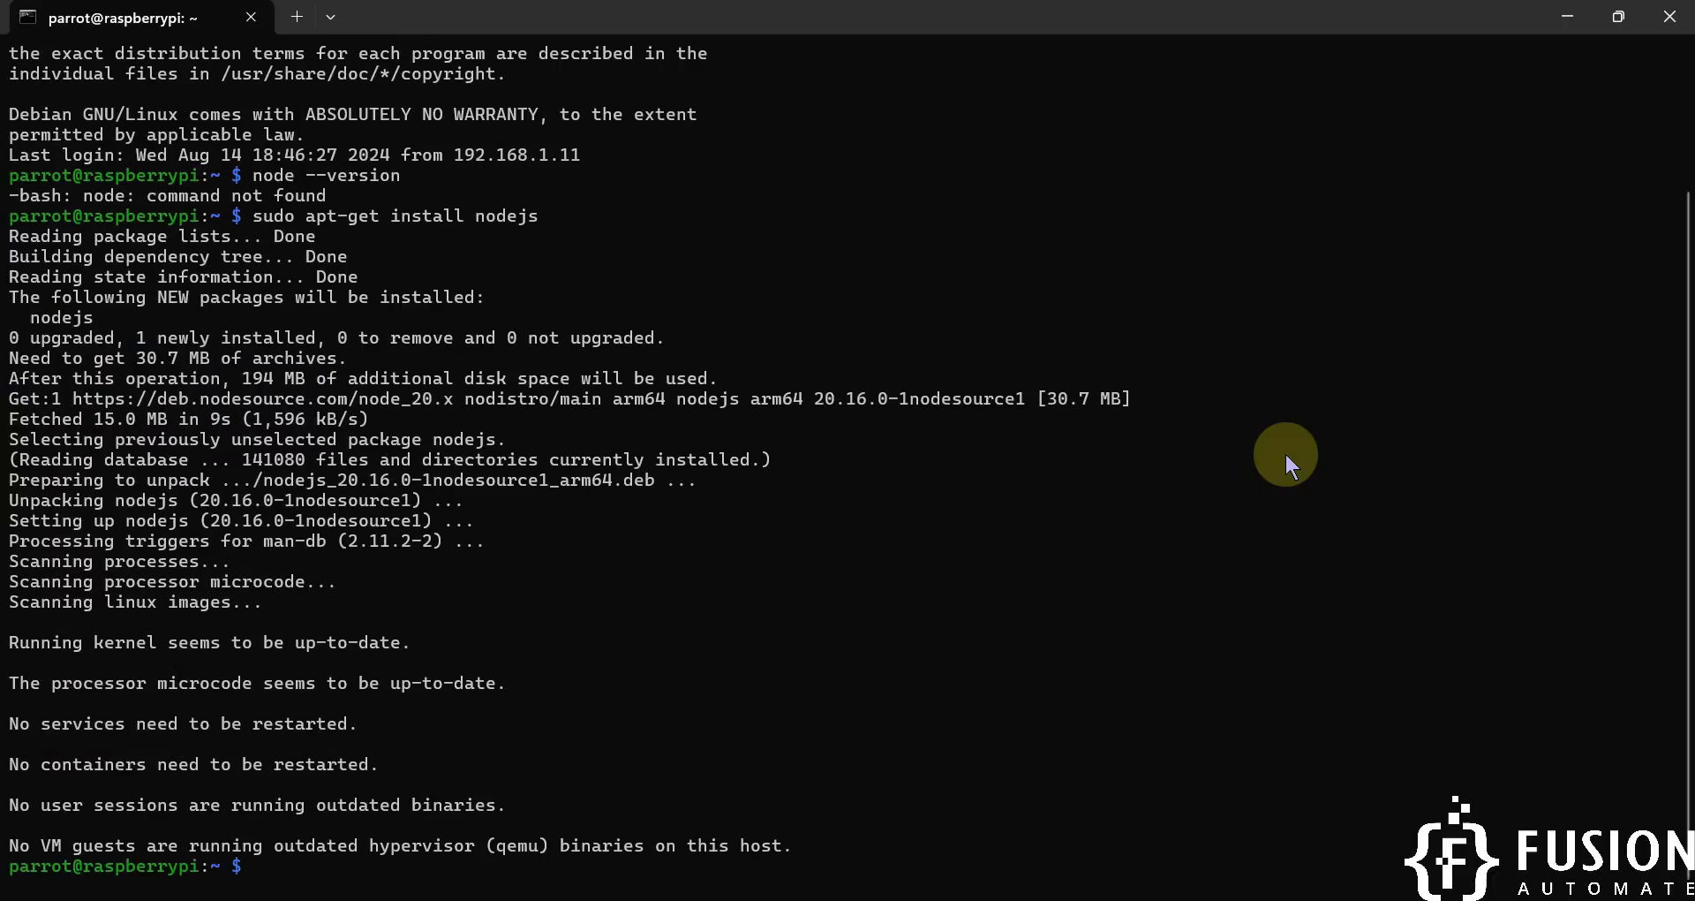
Confirm the installed Node.js version is v20.16.0 with node --version.
text(node --version)
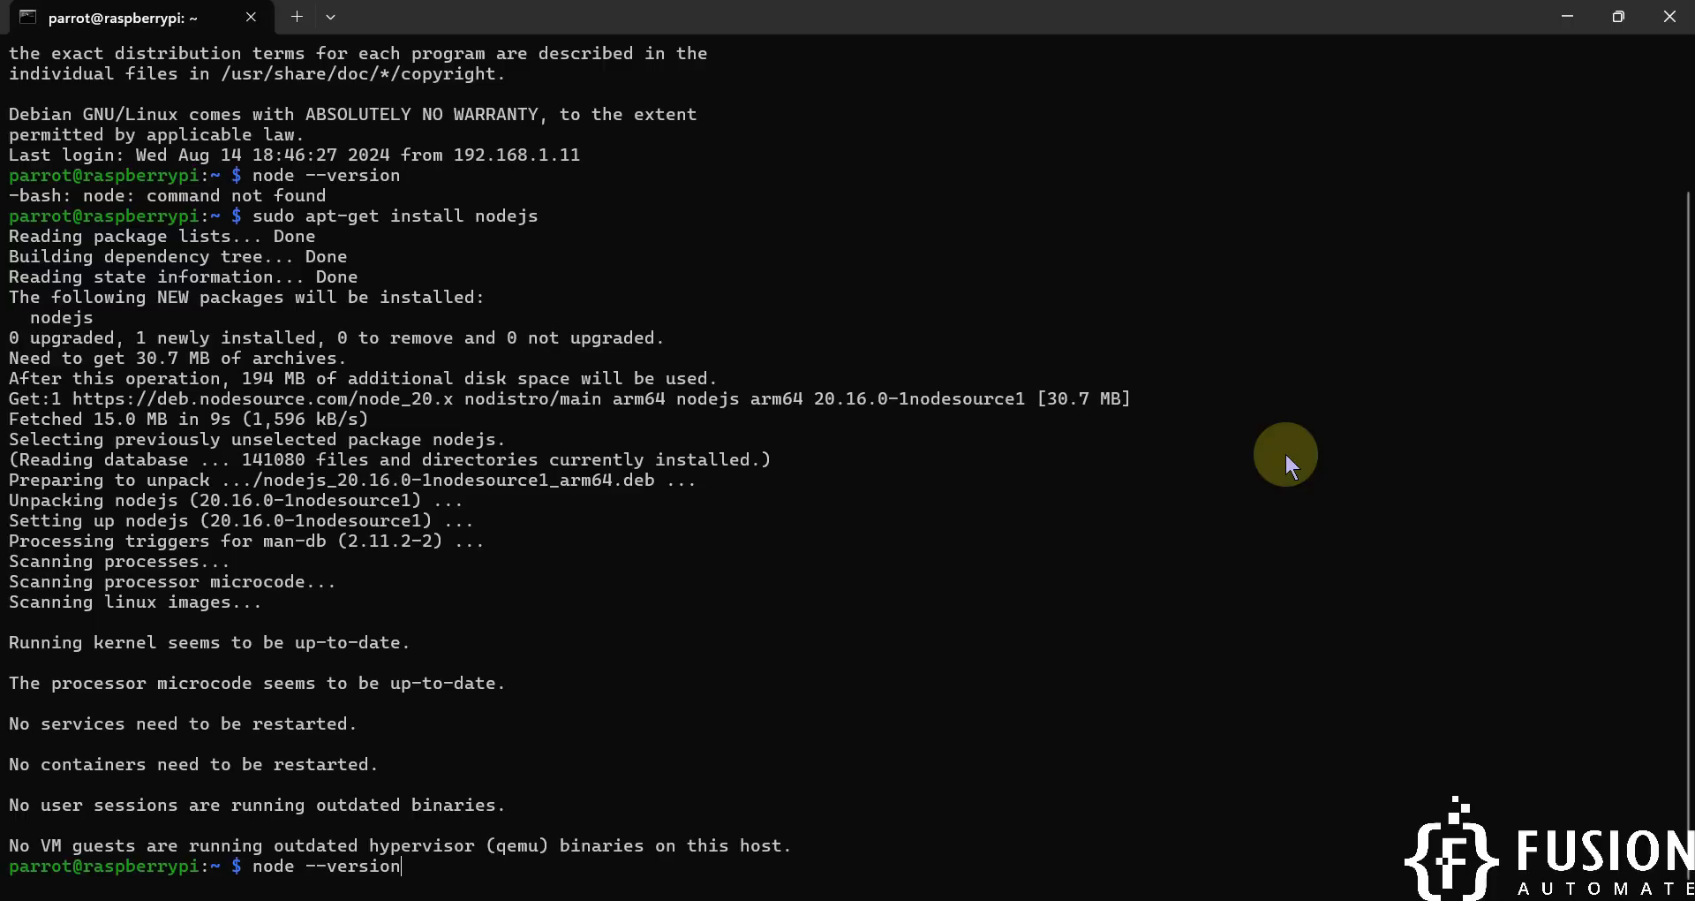
key(Return)
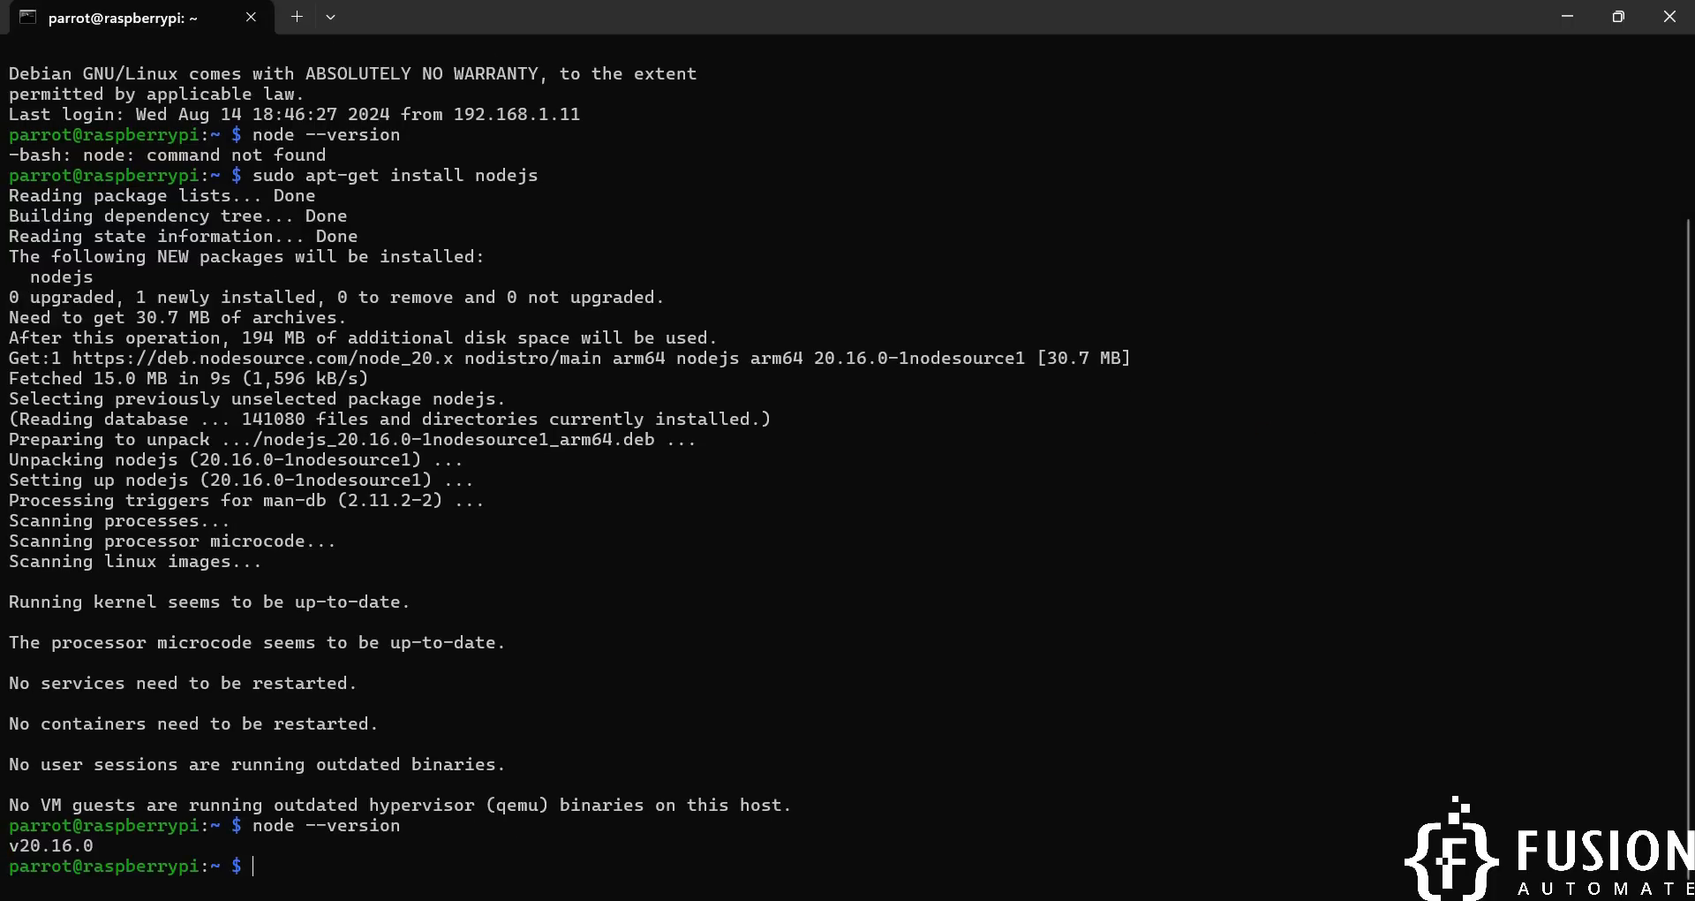
mouse_move(71, 854)
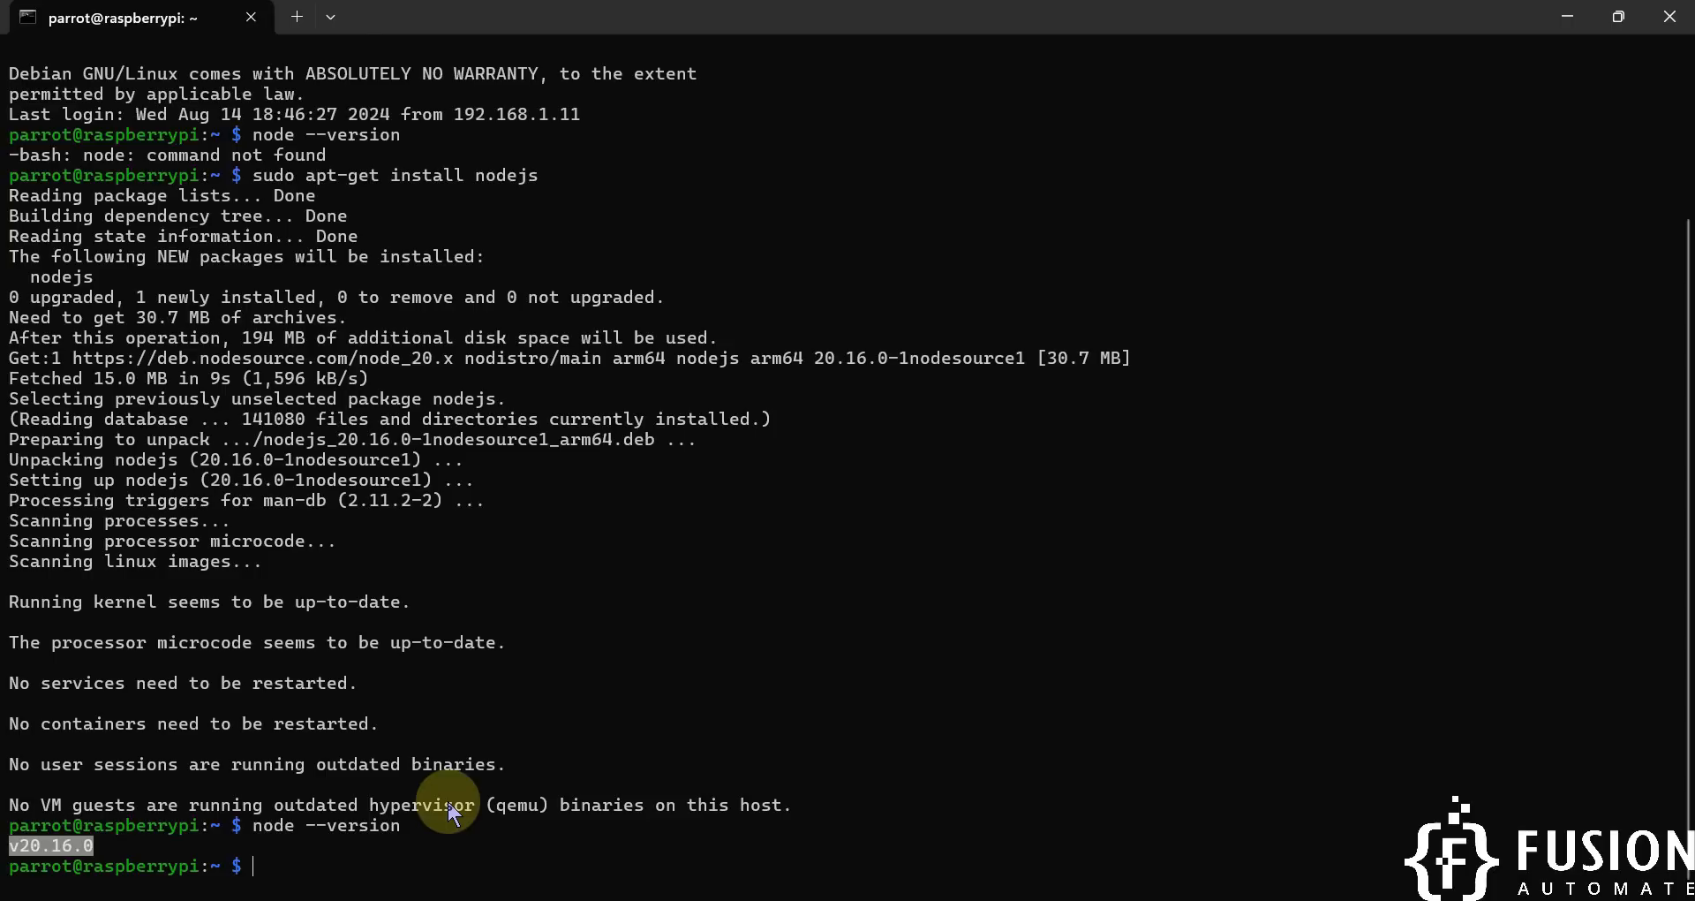
Run npm --version to check the npm version.
text(npm)
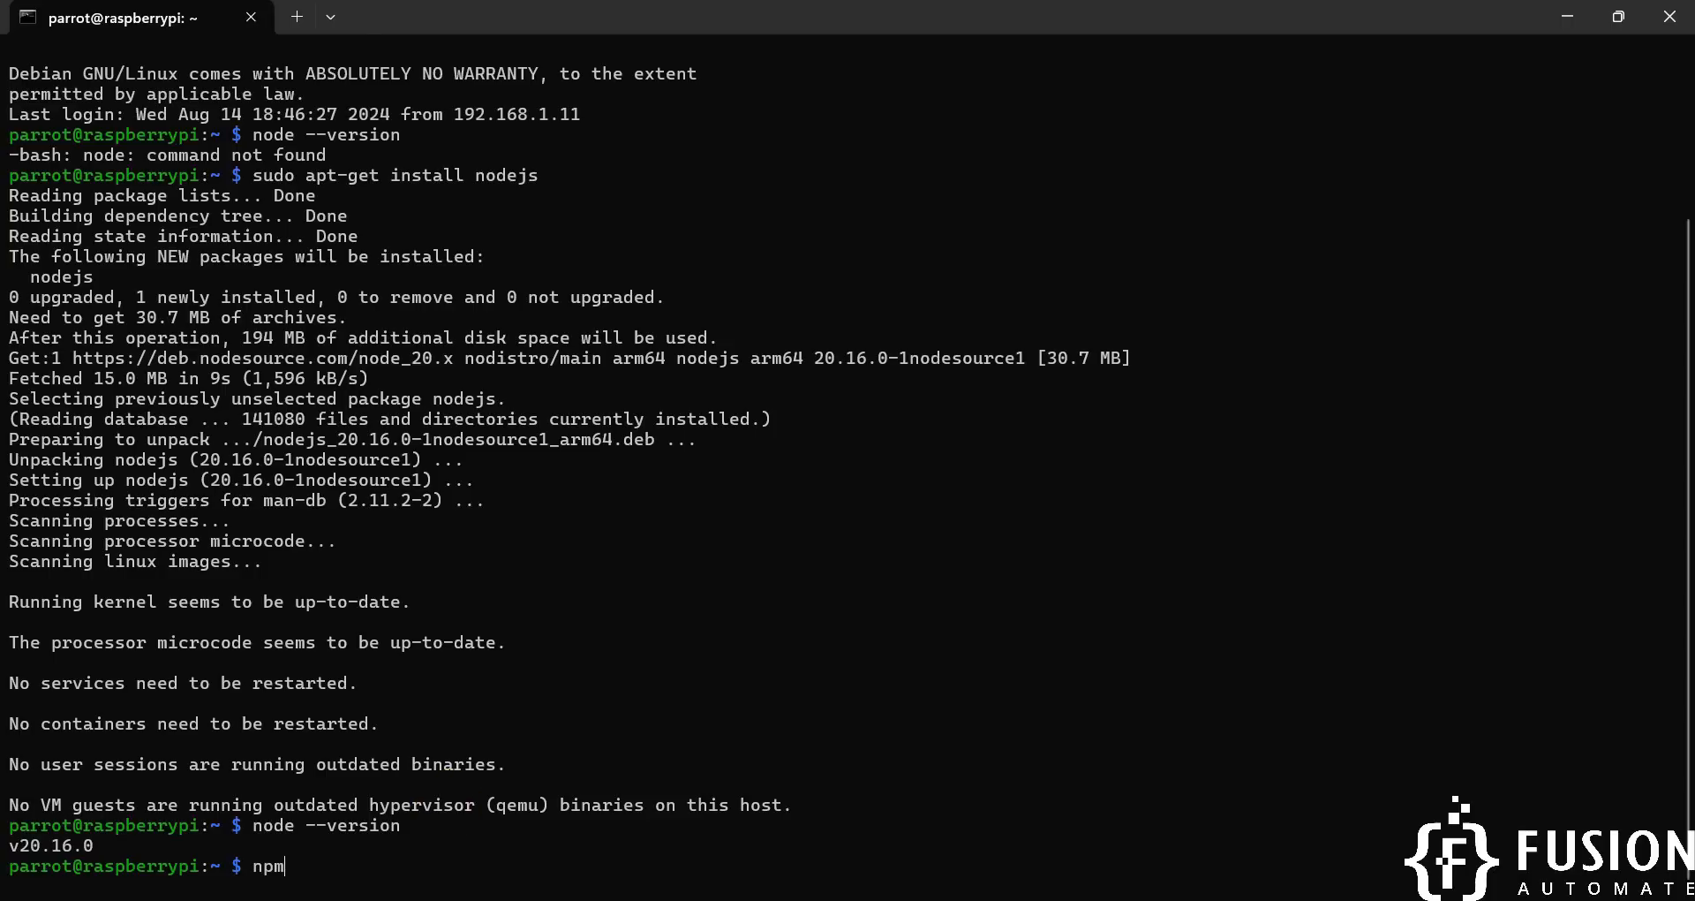
text(--versio)
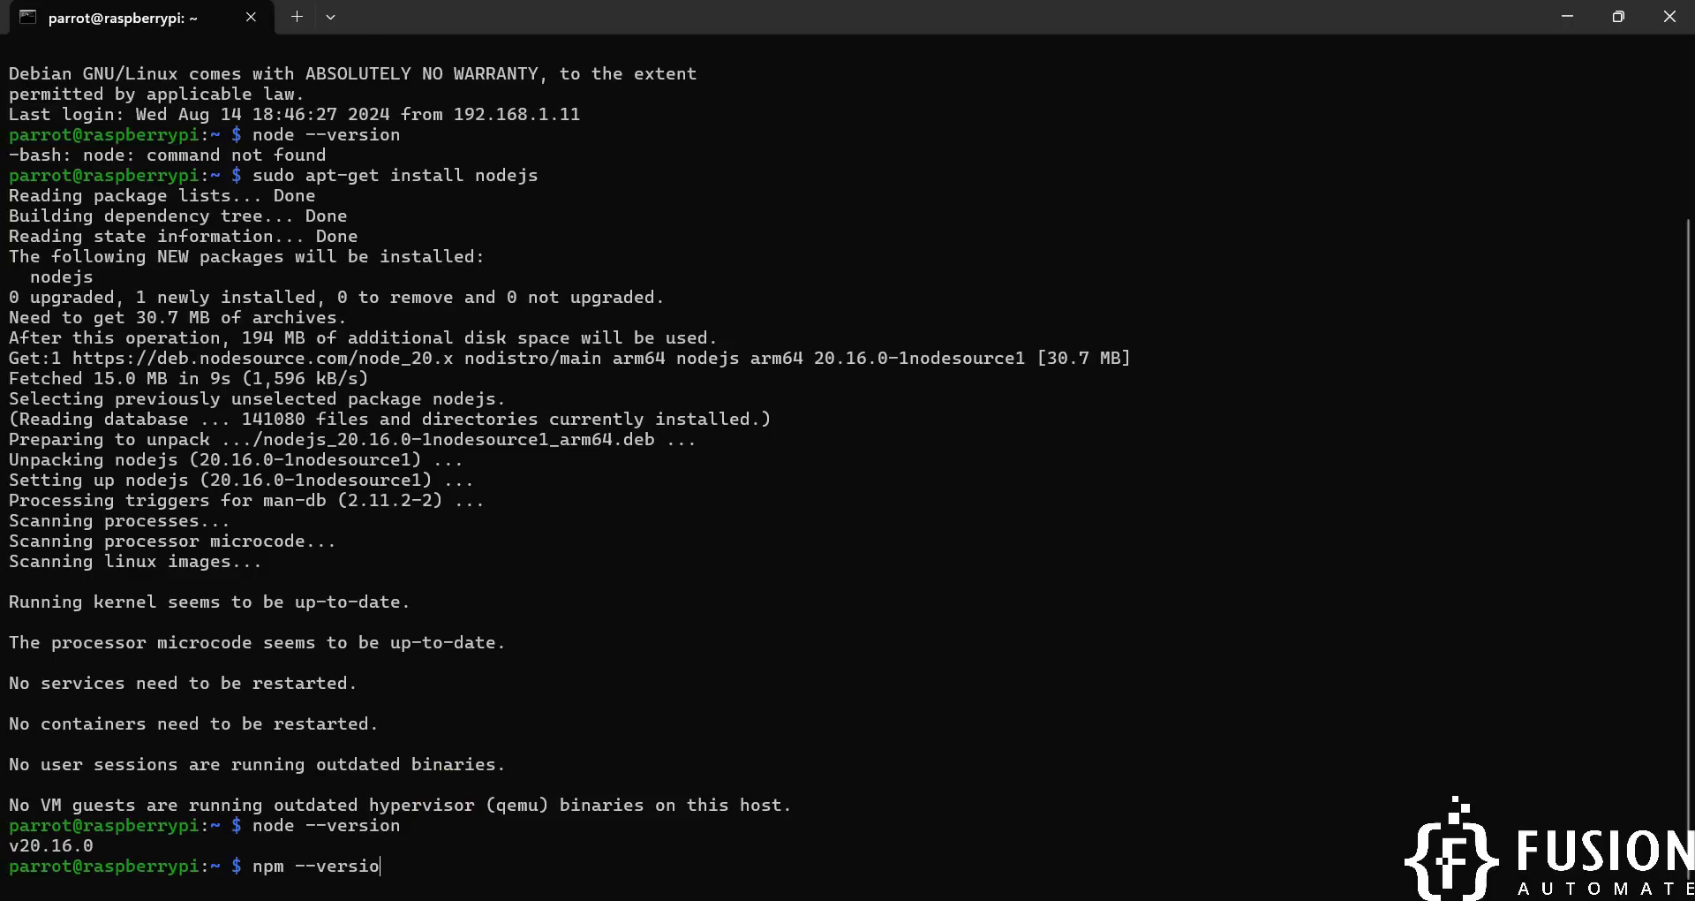
key(Return)
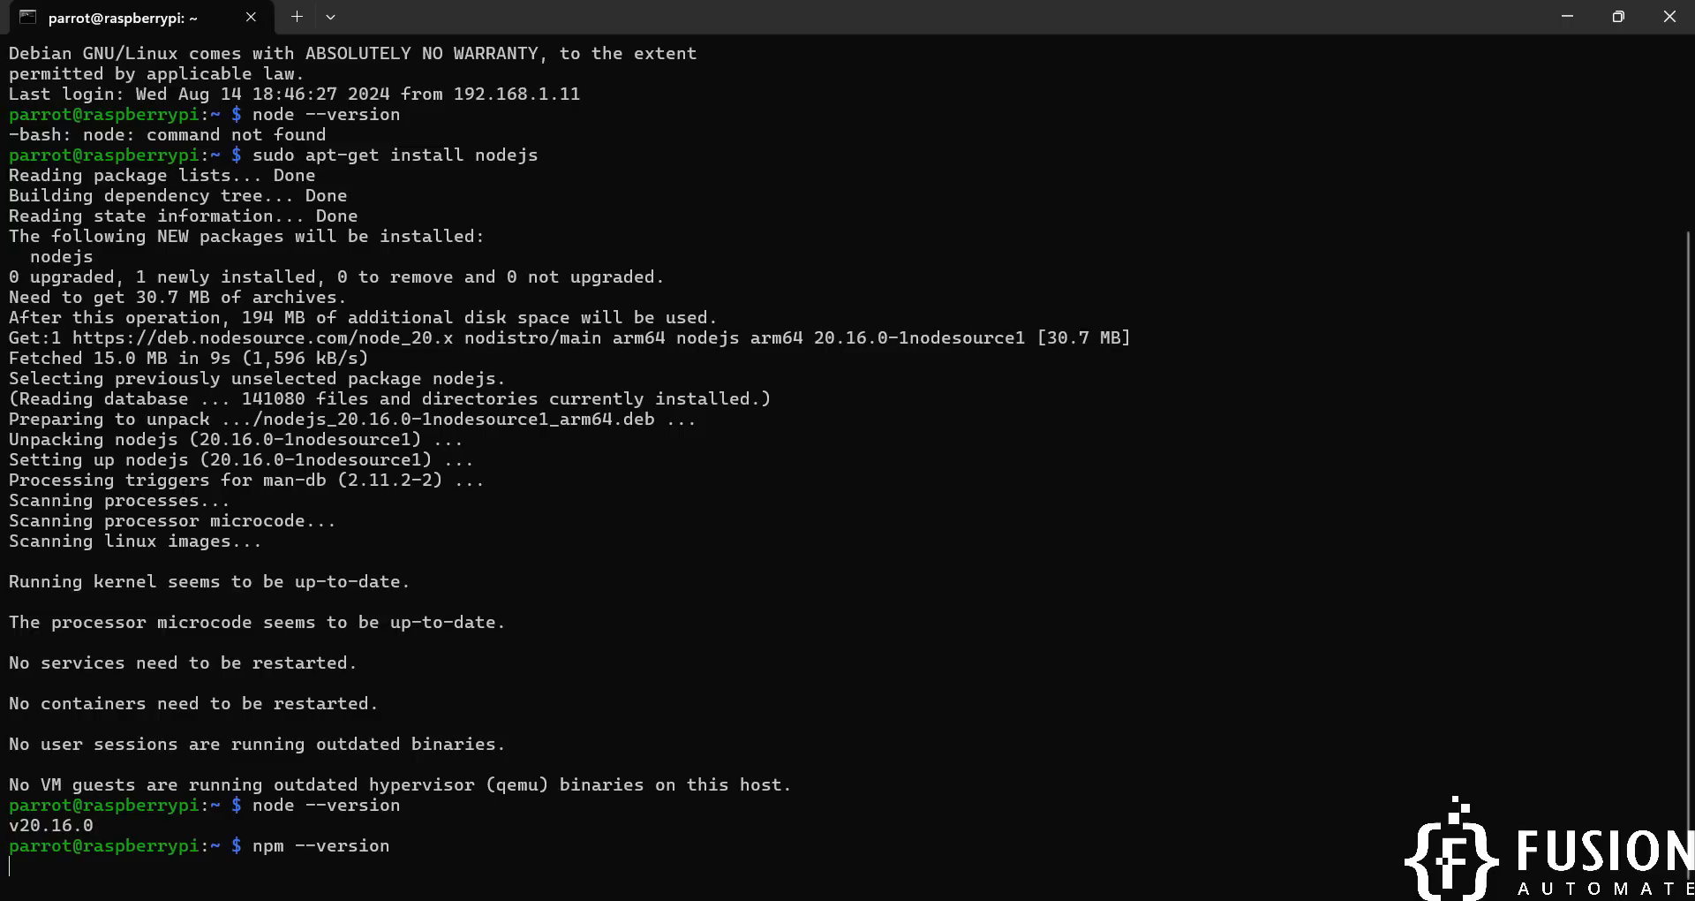
key(Return)
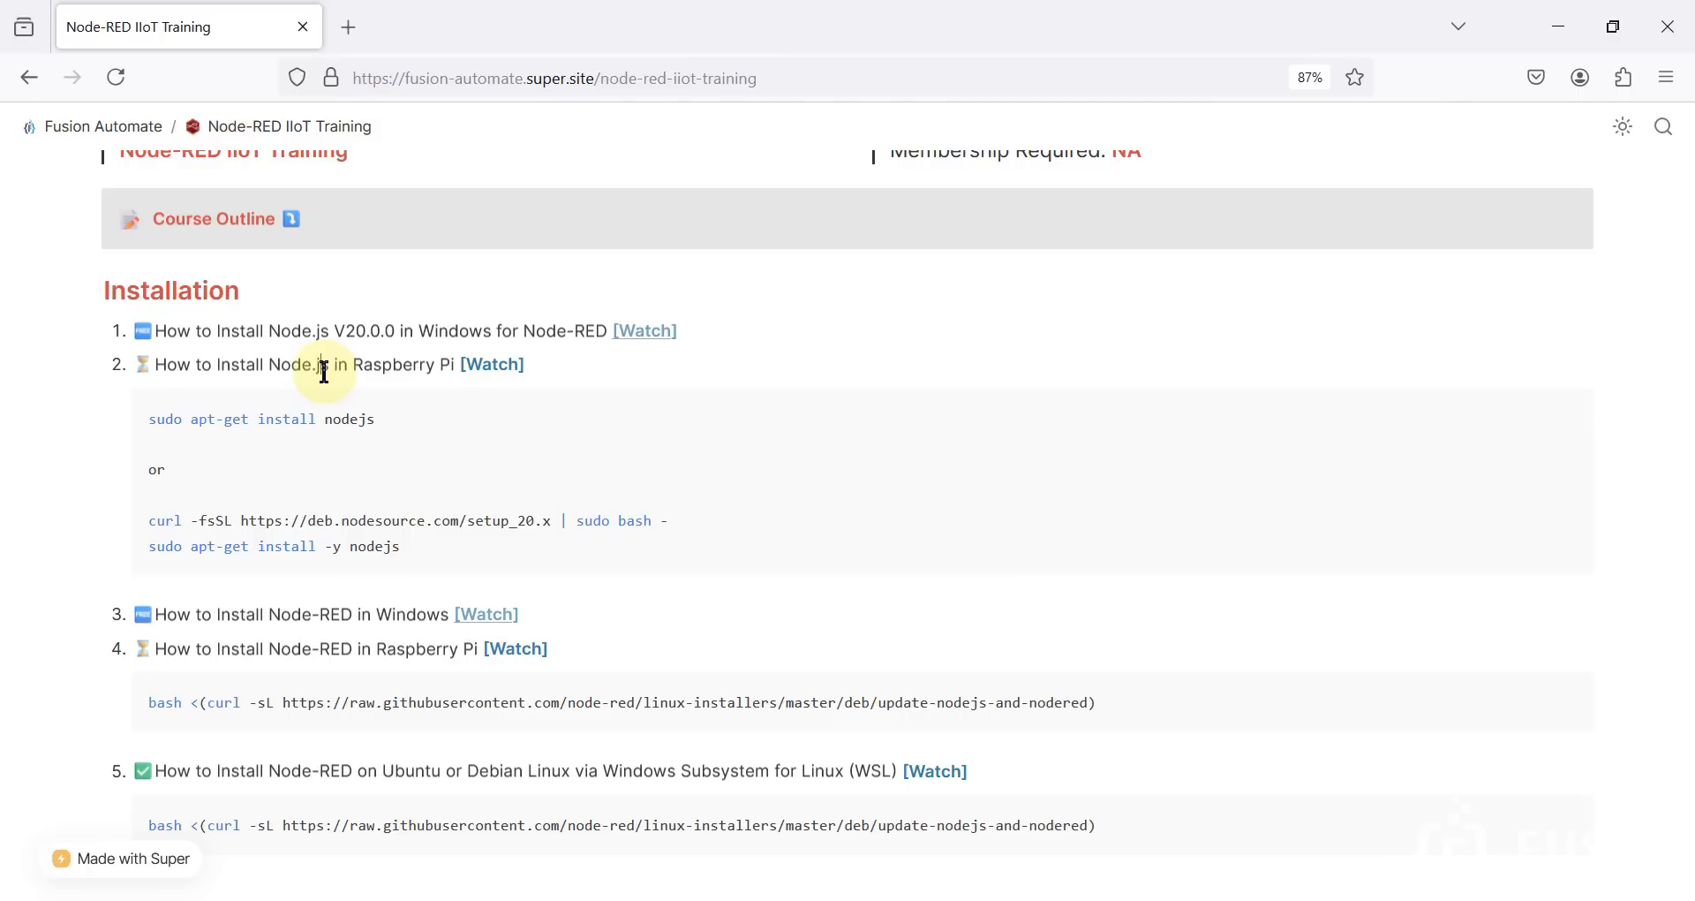
scroll(down, 3)
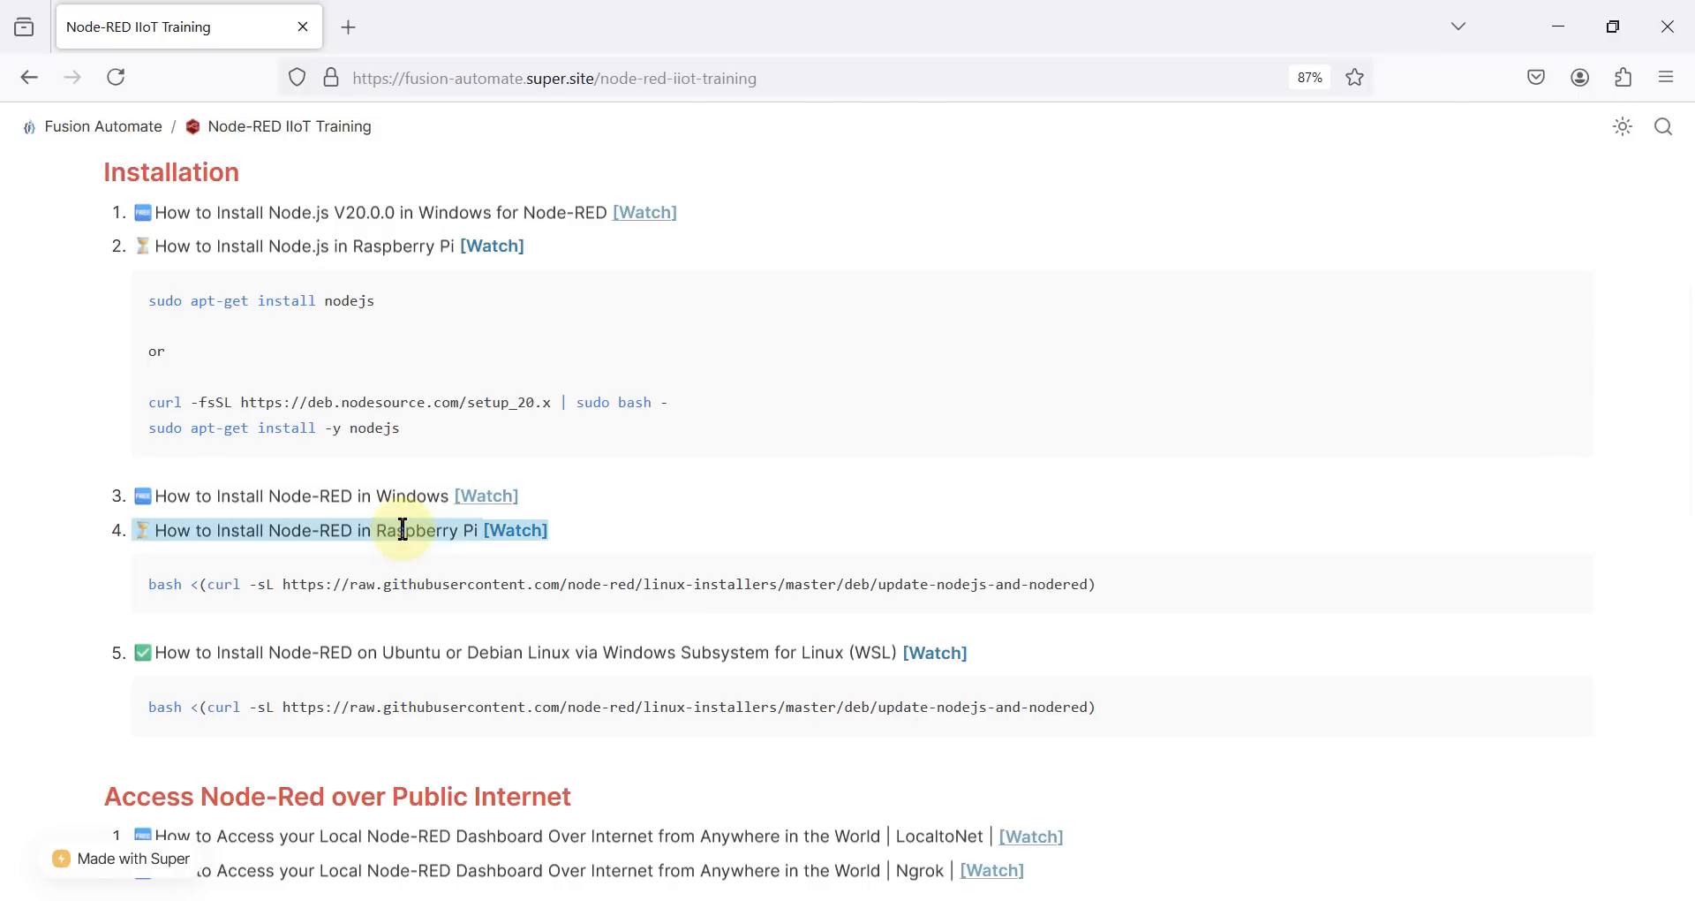
mouse_move(932, 584)
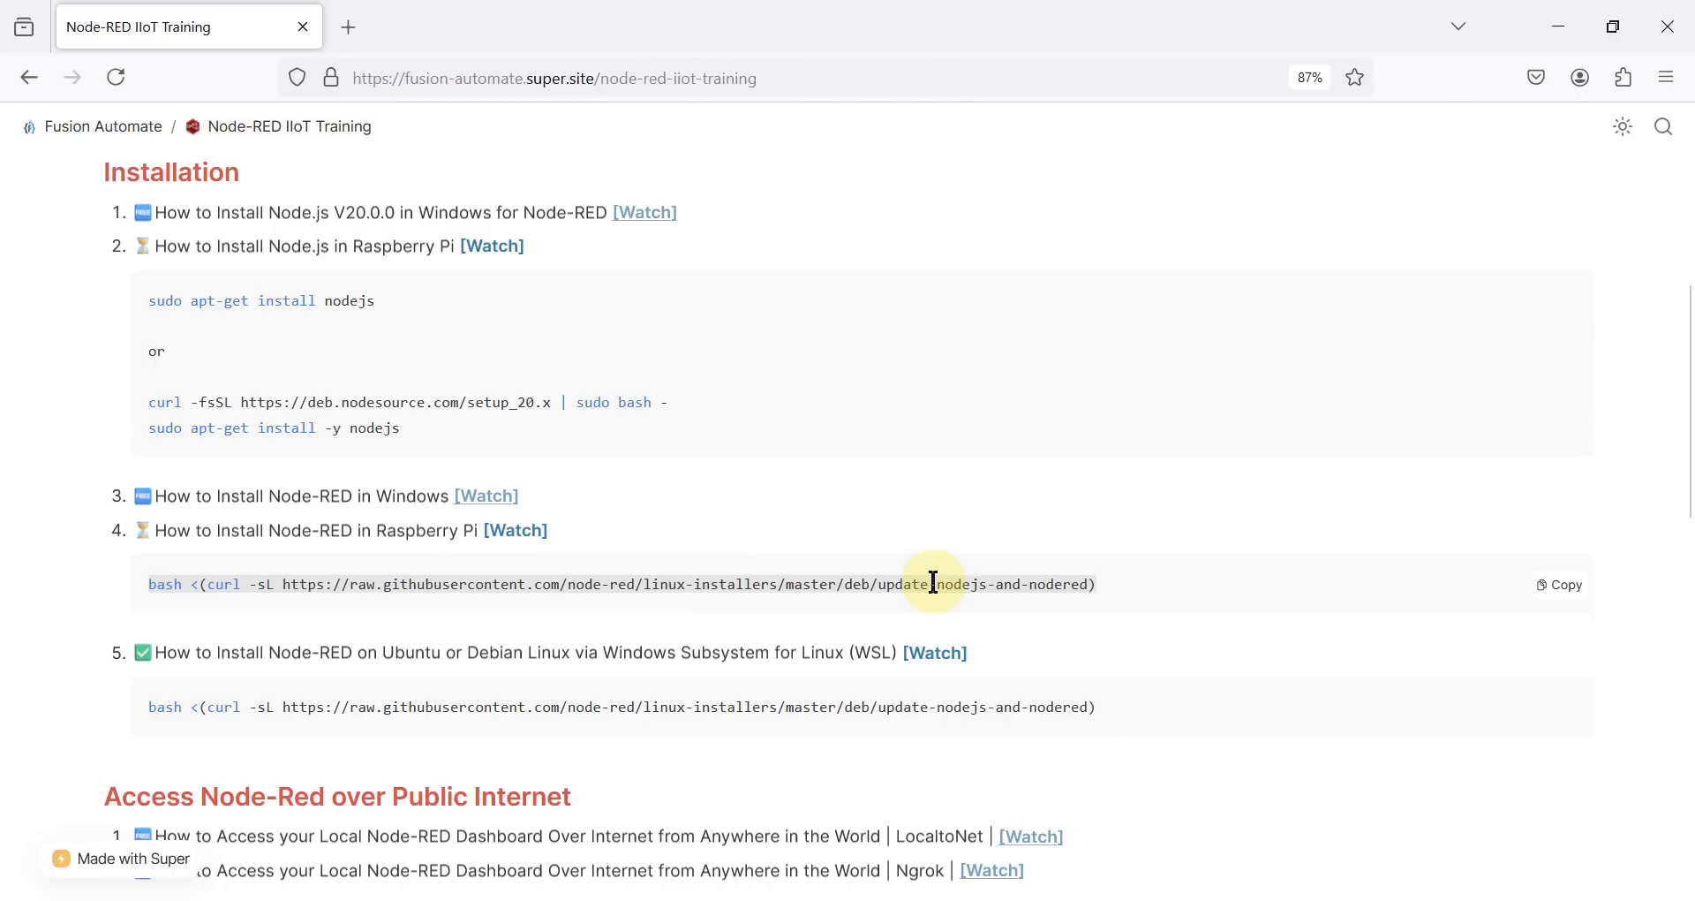
mouse_move(602, 651)
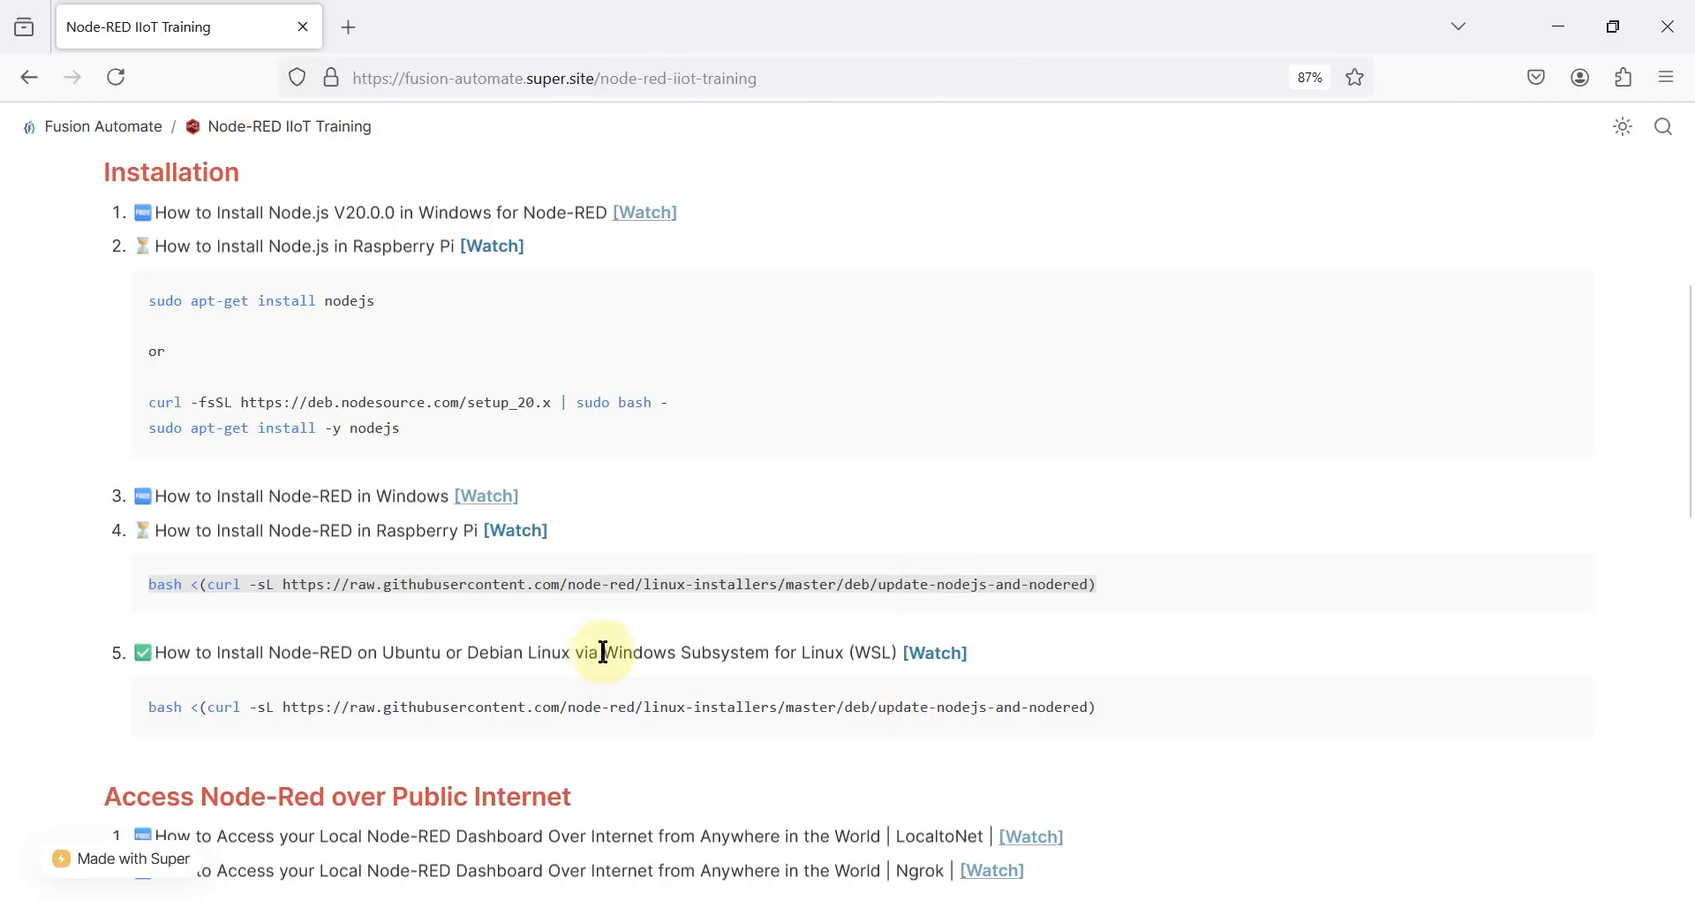
mouse_move(667, 661)
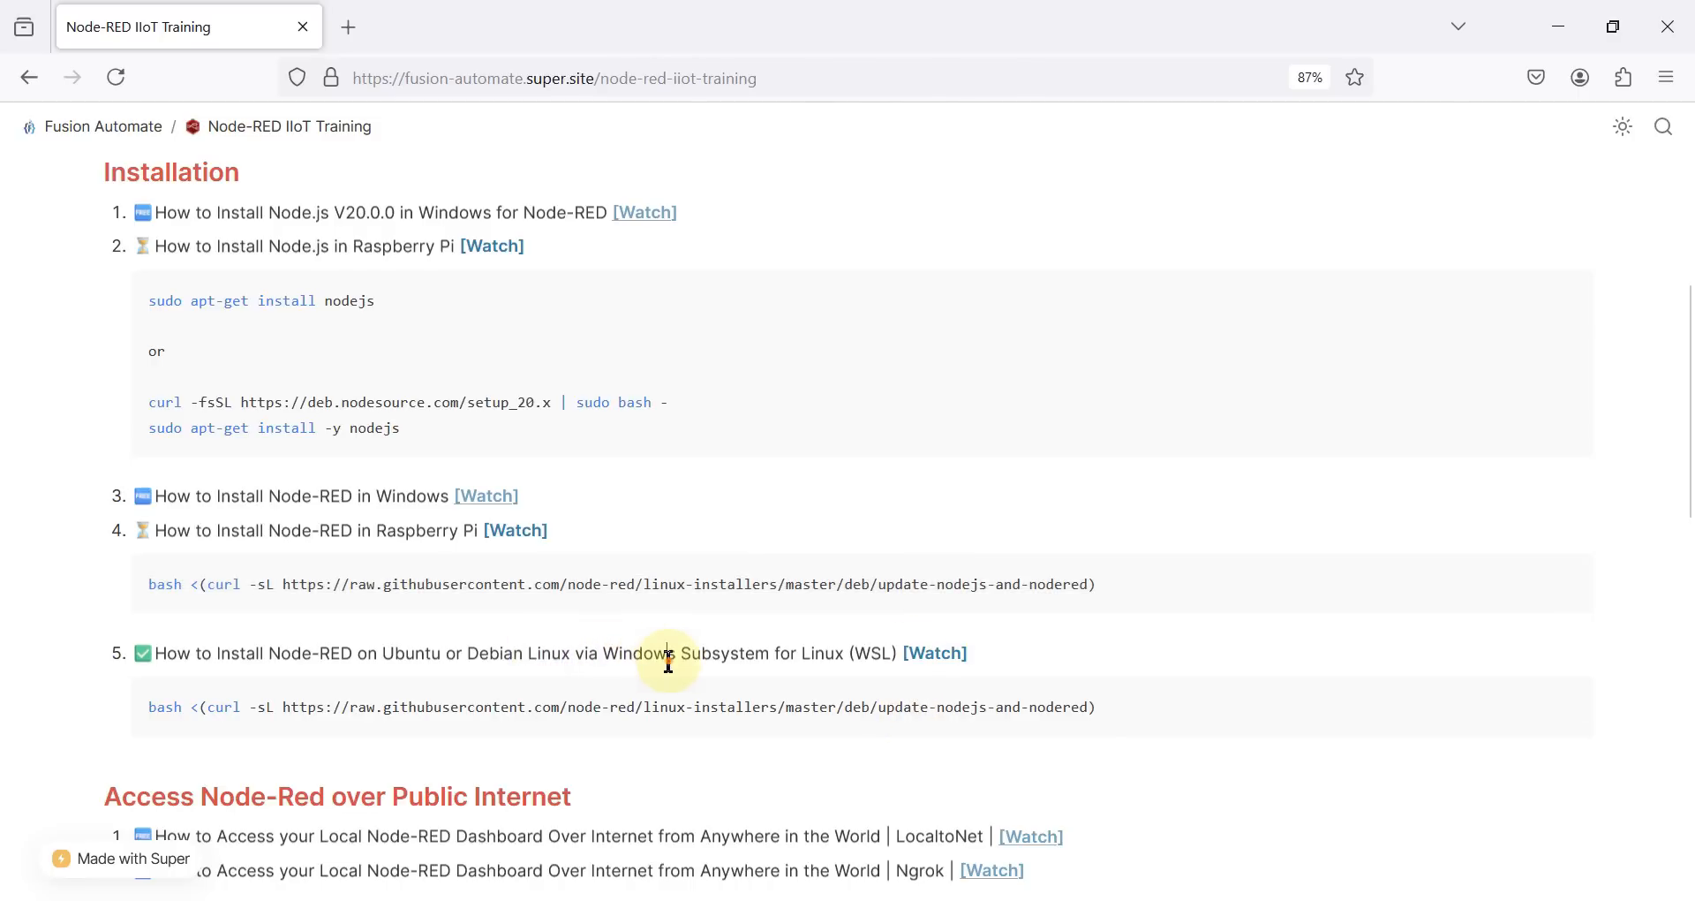
scroll(up, 3)
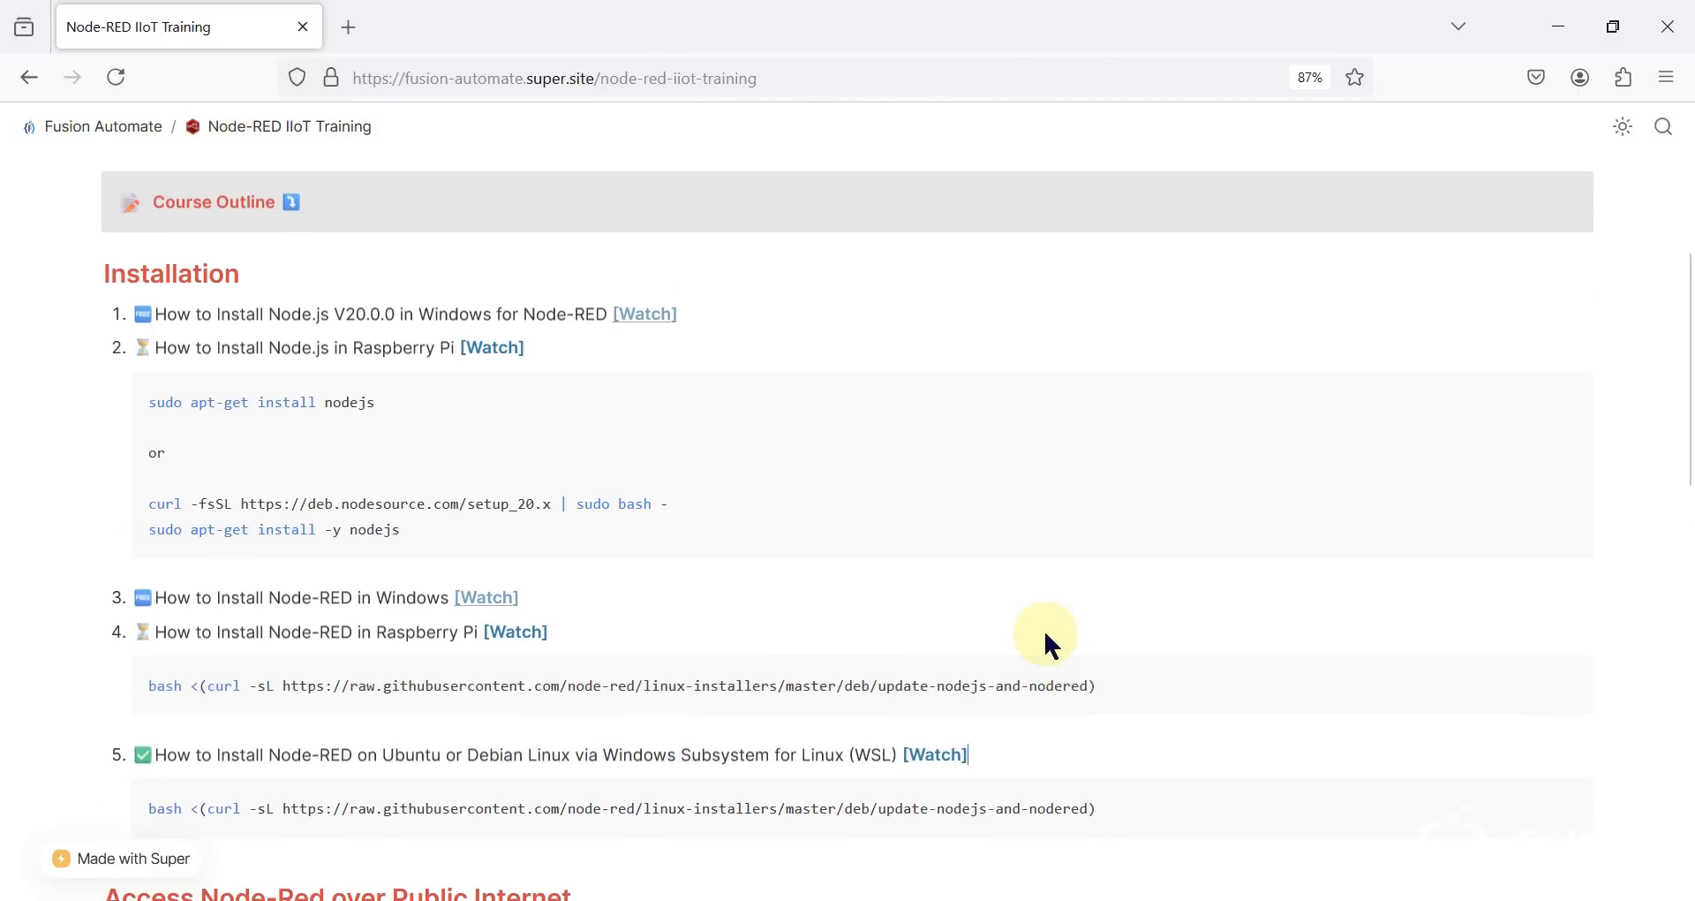